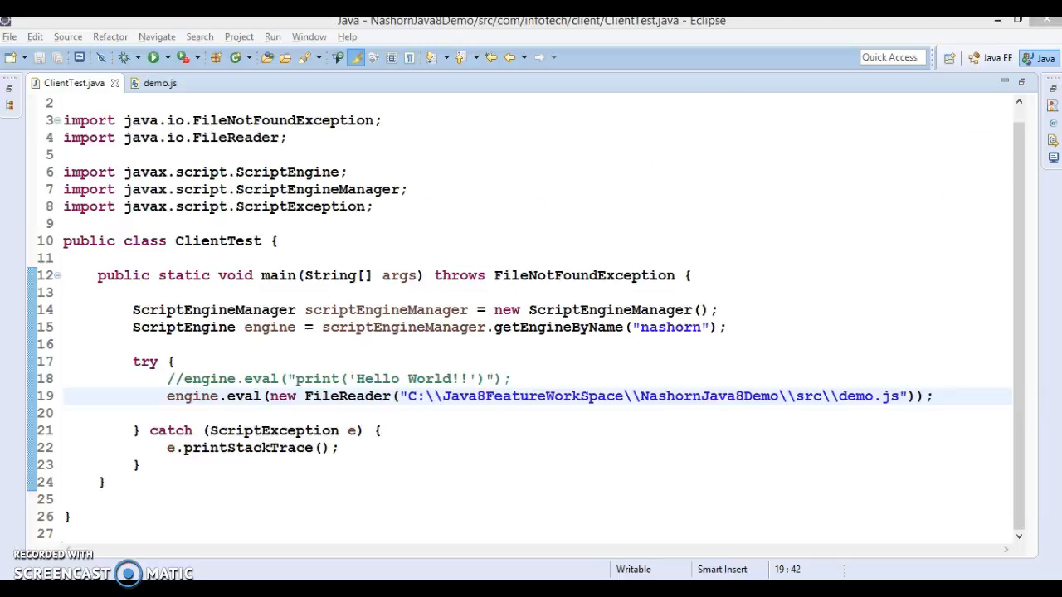
- Review demo.js in the project tree and return to the ClientTest code
{"action": "left_click", "coordinate": [152, 57]}
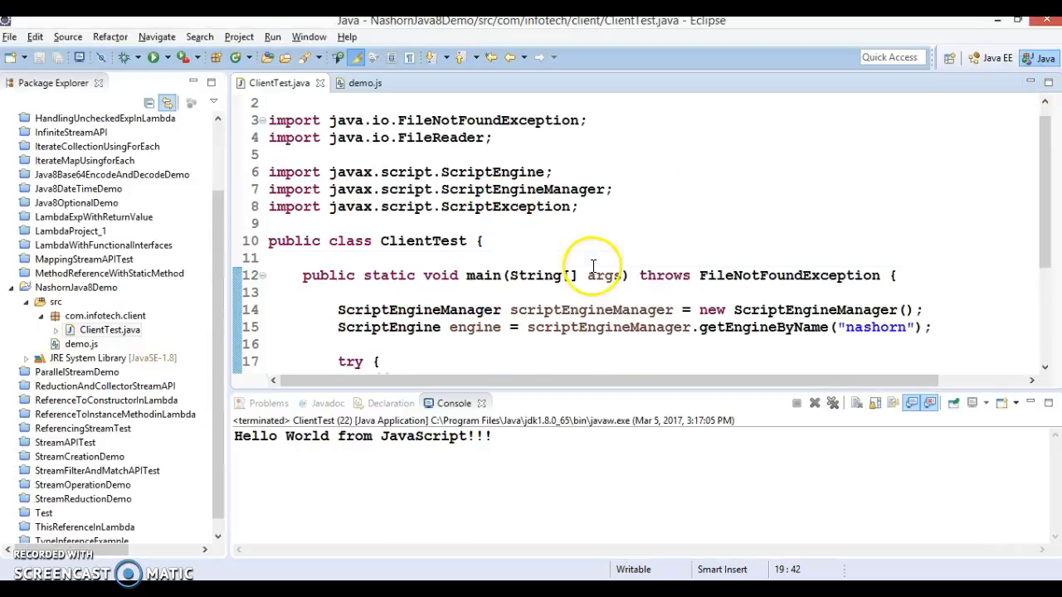
{"action": "right_click", "coordinate": [592, 267]}
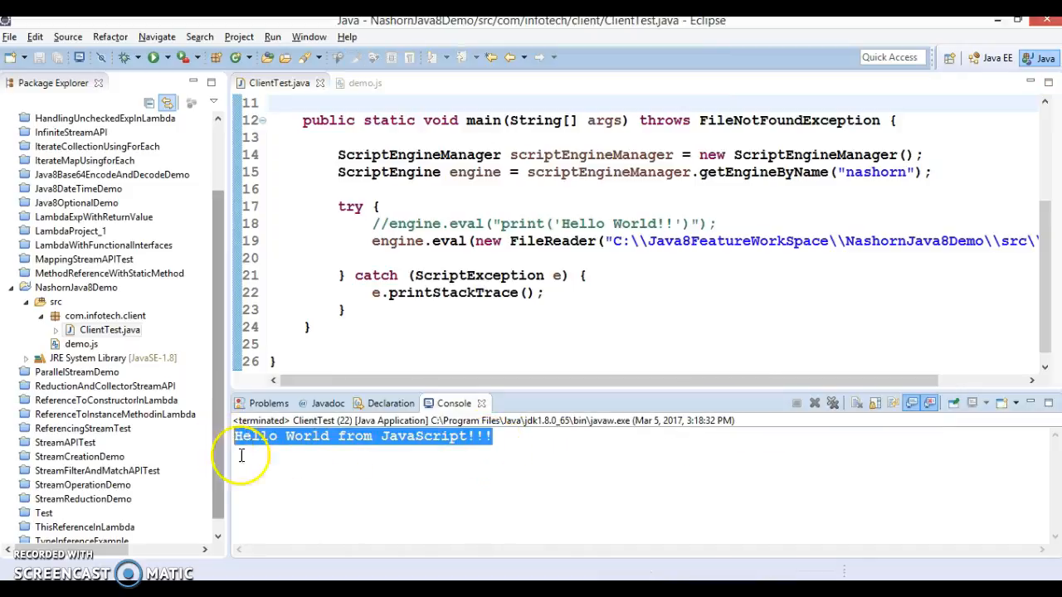
{"action": "mouse_move", "coordinate": [970, 149]}
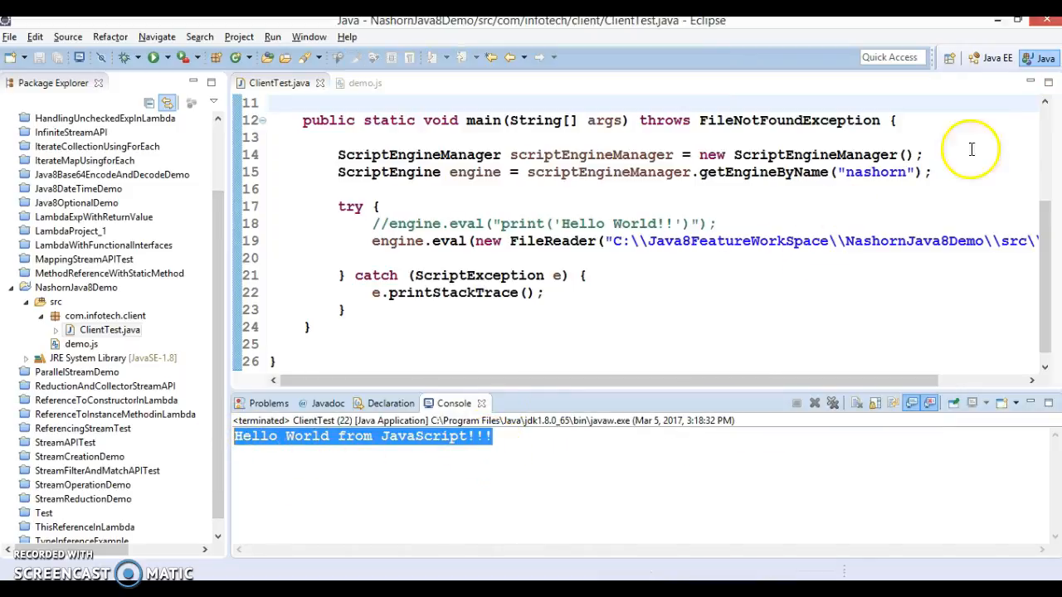
{"action": "mouse_move", "coordinate": [229, 341]}
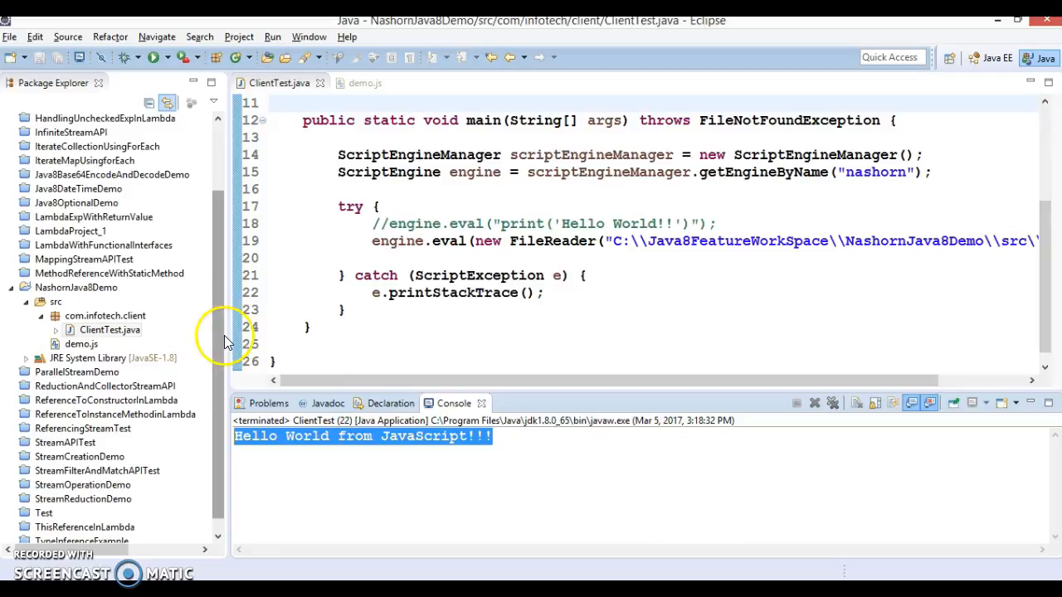
{"action": "left_click", "coordinate": [81, 343]}
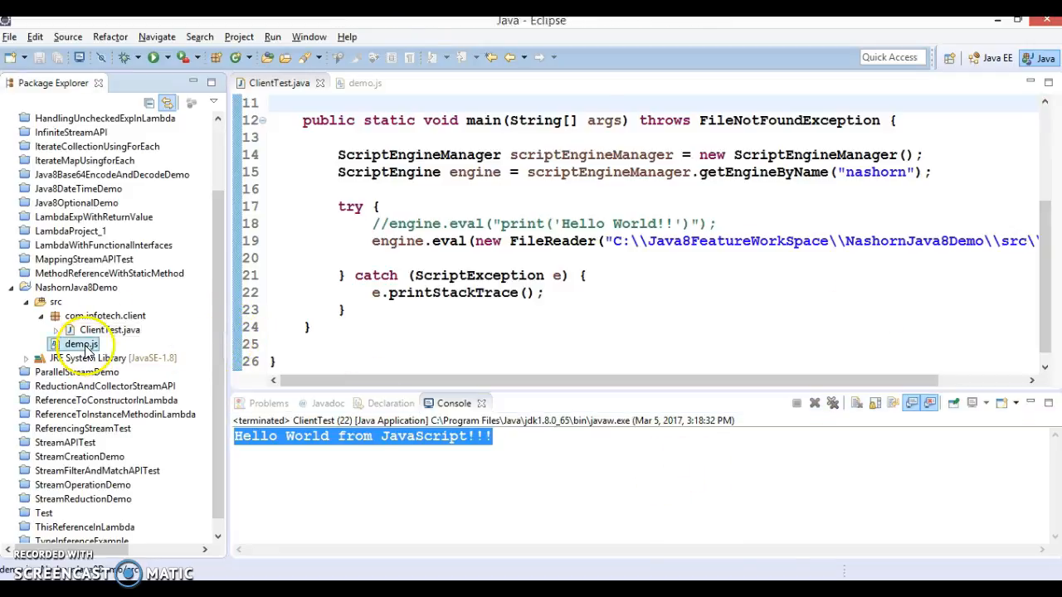
{"action": "double_click", "coordinate": [79, 344]}
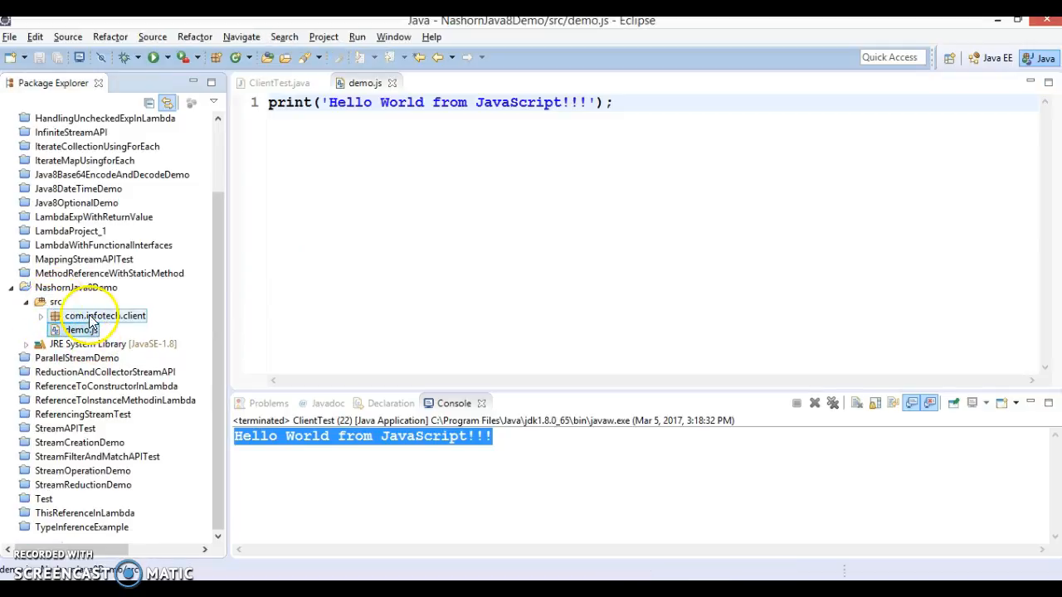
{"action": "left_click", "coordinate": [106, 315]}
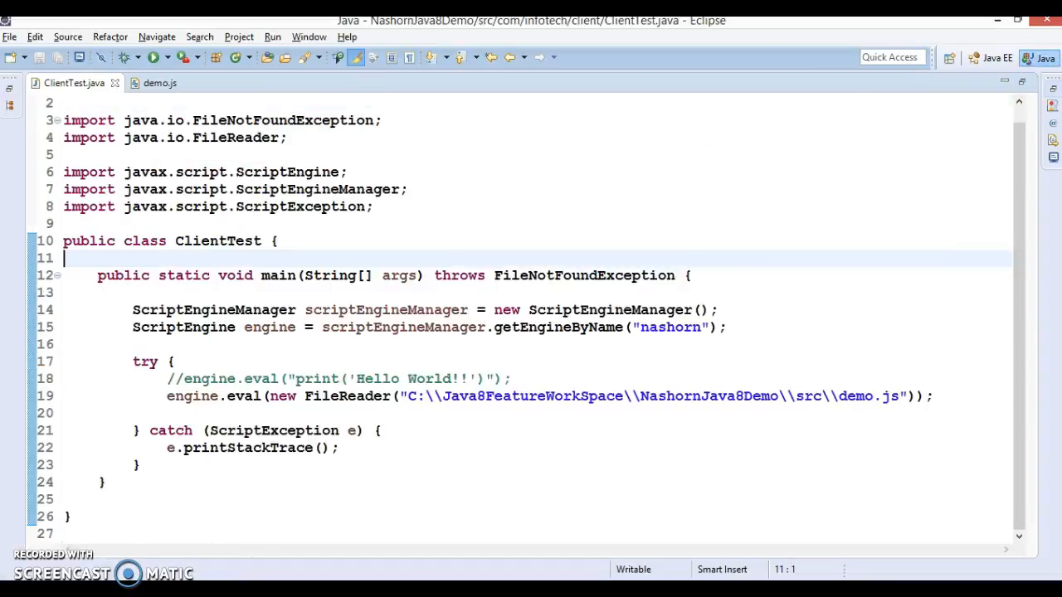
- Run ClientTest as a Java application, printing Hello World from JavaScript!!!
{"action": "double_click", "coordinate": [671, 326]}
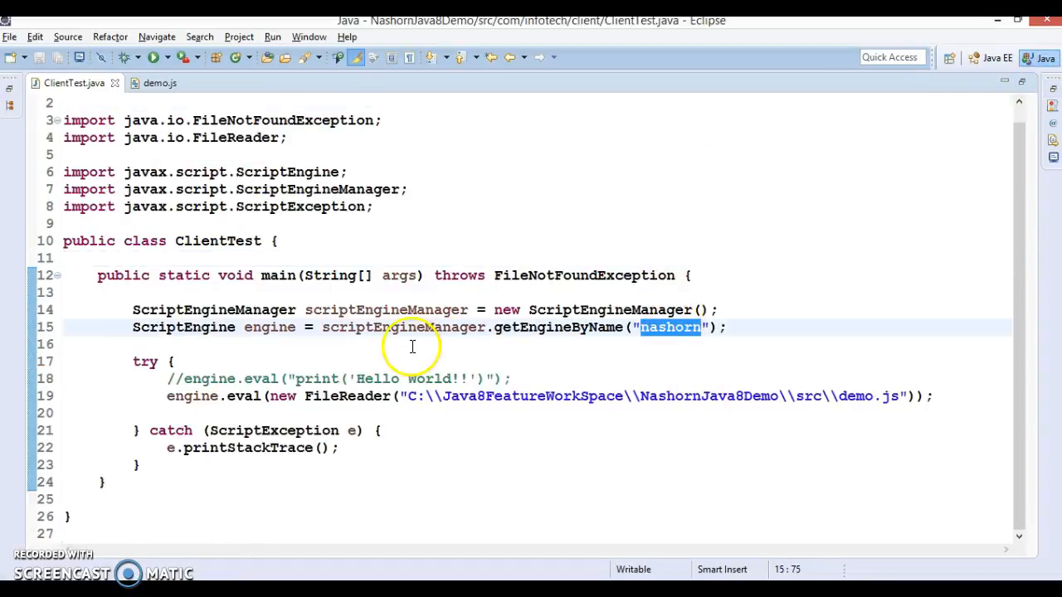
{"action": "double_click", "coordinate": [269, 327]}
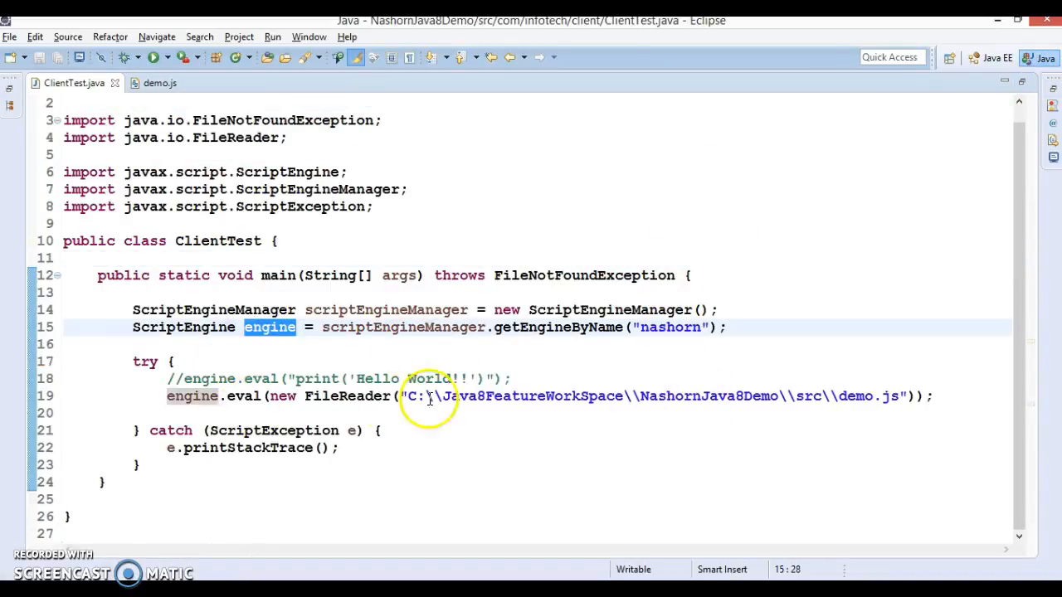
{"action": "left_click", "coordinate": [168, 395]}
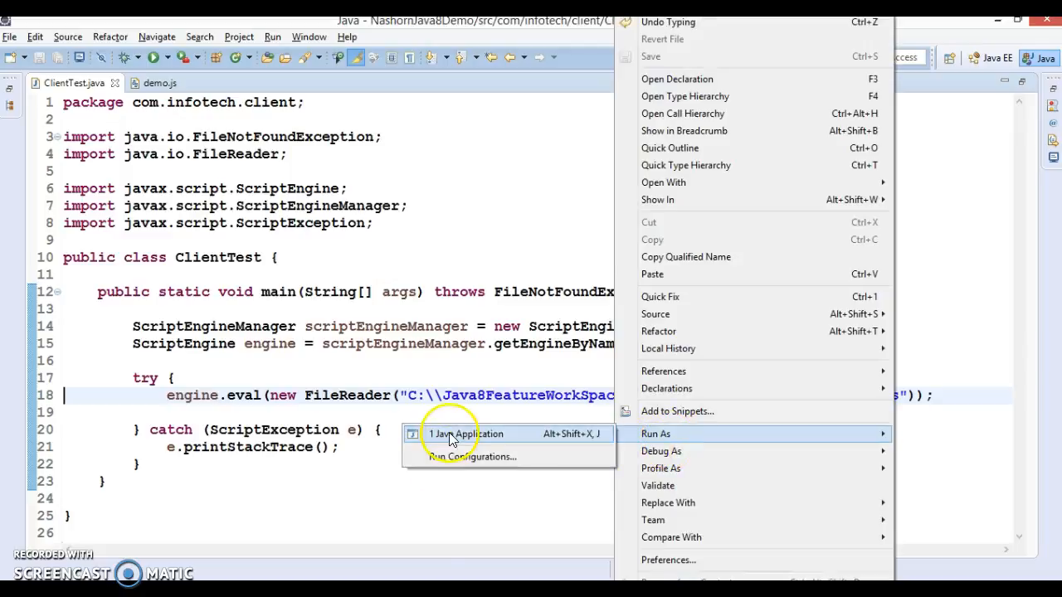
{"action": "left_click", "coordinate": [465, 434]}
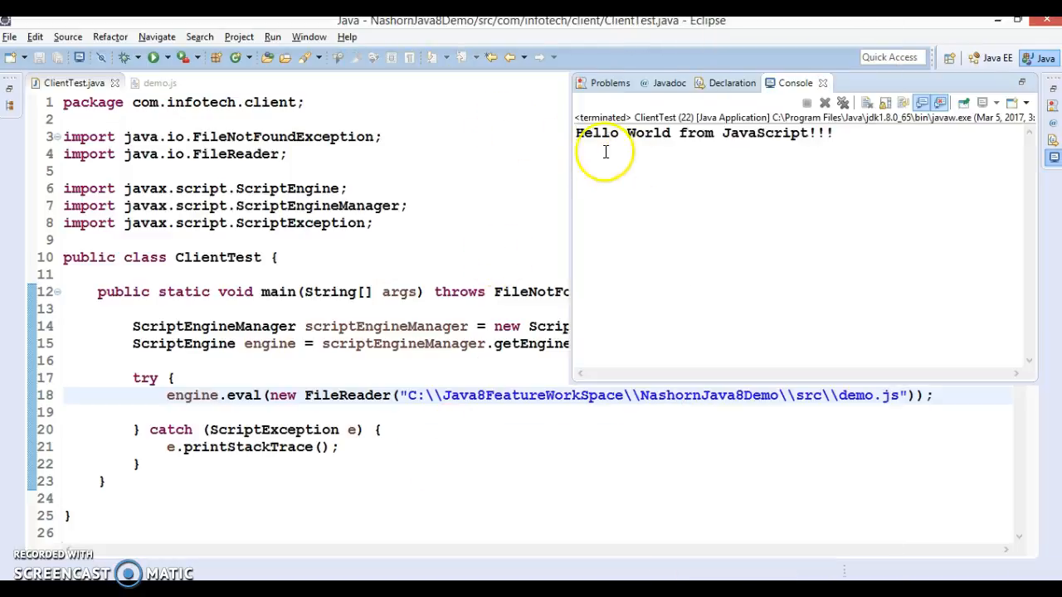
{"action": "left_click_drag", "start_coordinate": [577, 133], "coordinate": [833, 133]}
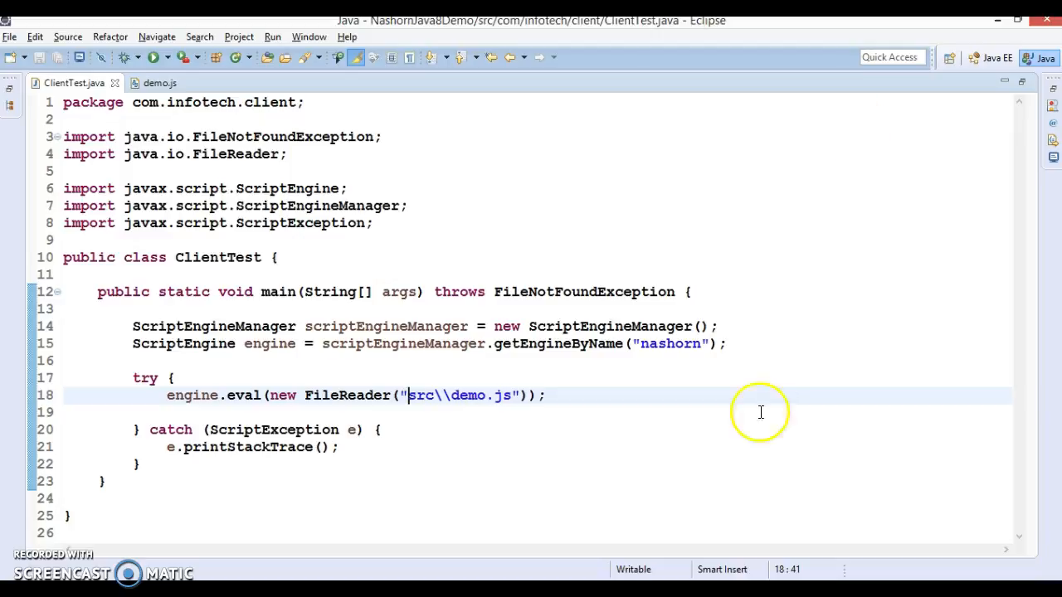
- Change the FileReader path to src/demo.js and re-run ClientTest to print the greeting
{"action": "left_click", "coordinate": [153, 56]}
{"action": "type", "text": "/"}
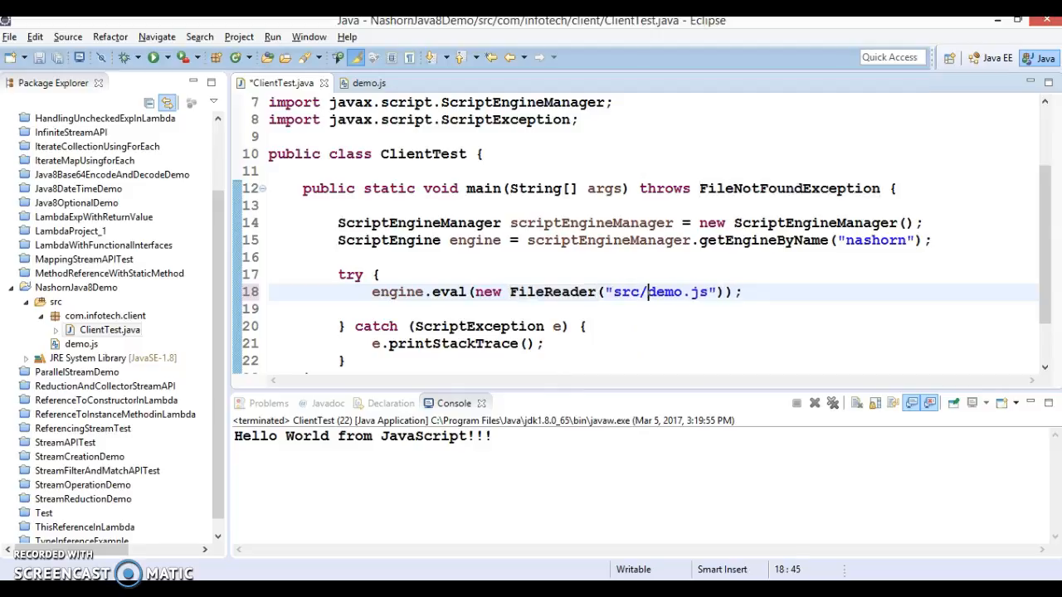
{"action": "right_click", "coordinate": [604, 274]}
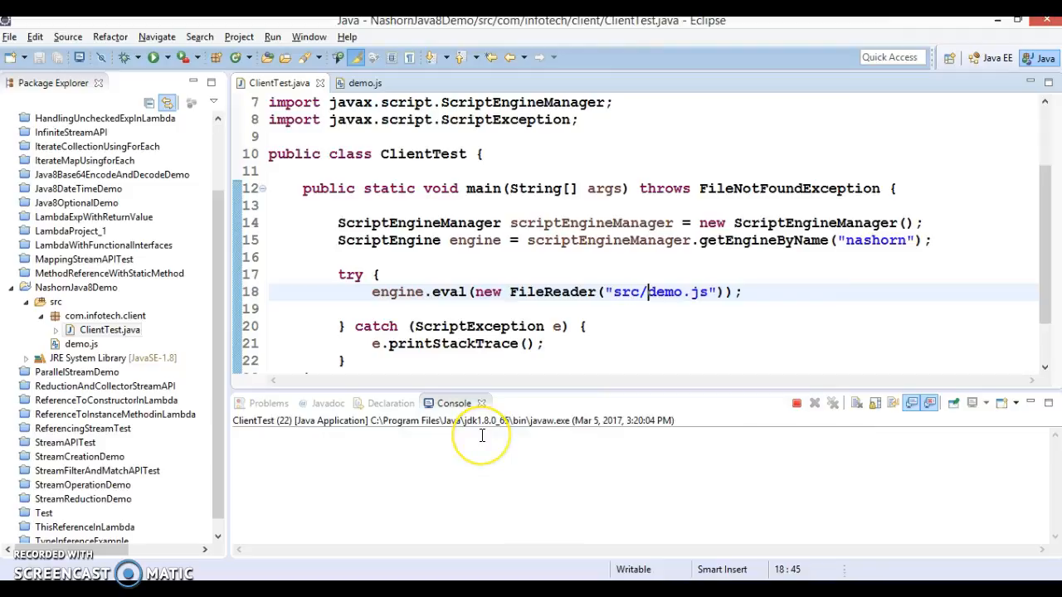
{"action": "left_click", "coordinate": [153, 57]}
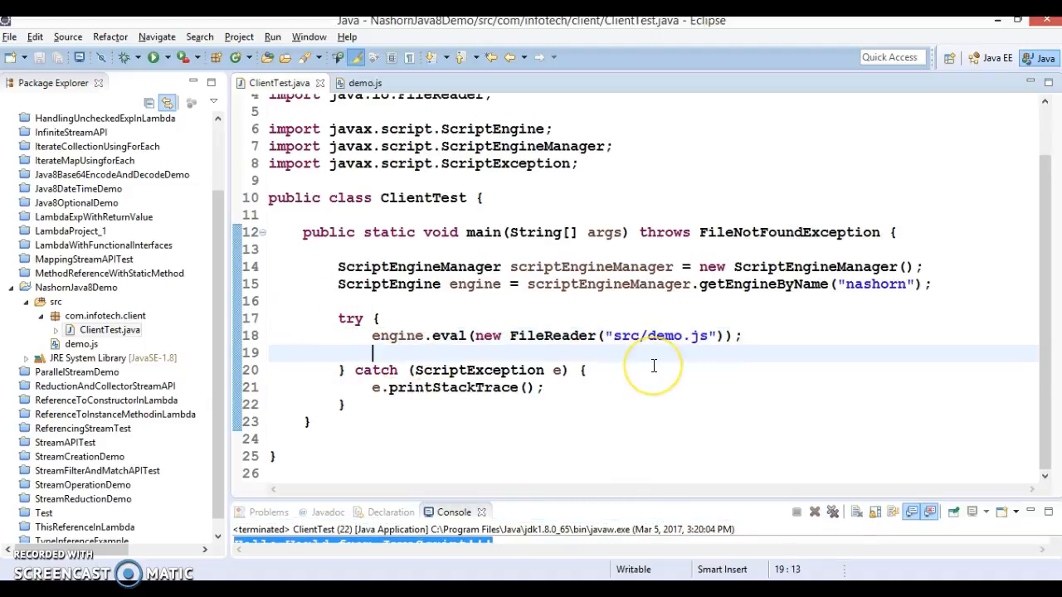
{"action": "mouse_move", "coordinate": [299, 359]}
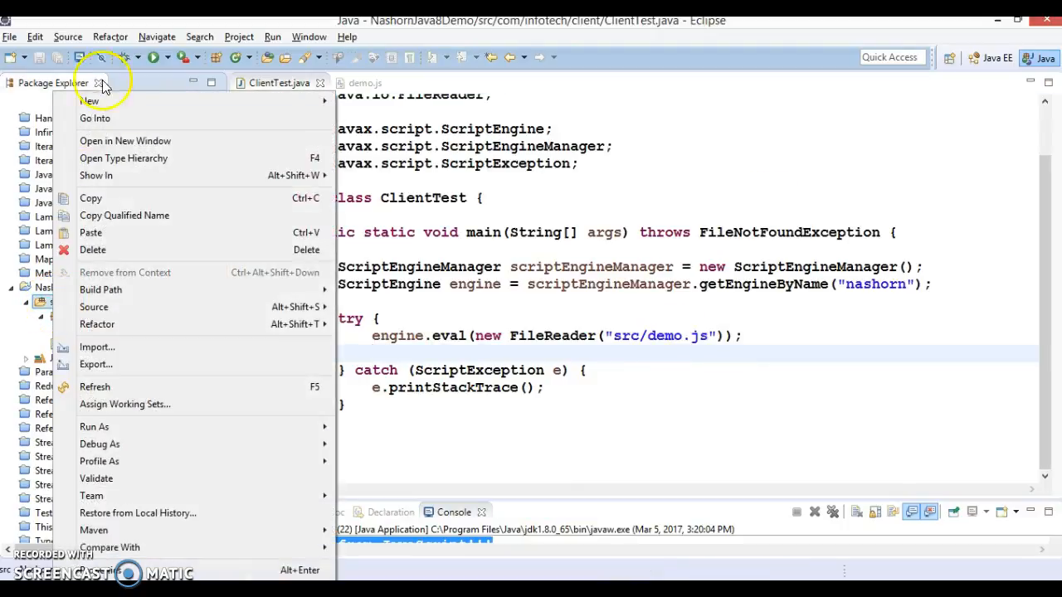
- Create a new JavaScript source file demo1.js in the src folder
{"action": "left_click", "coordinate": [89, 102]}
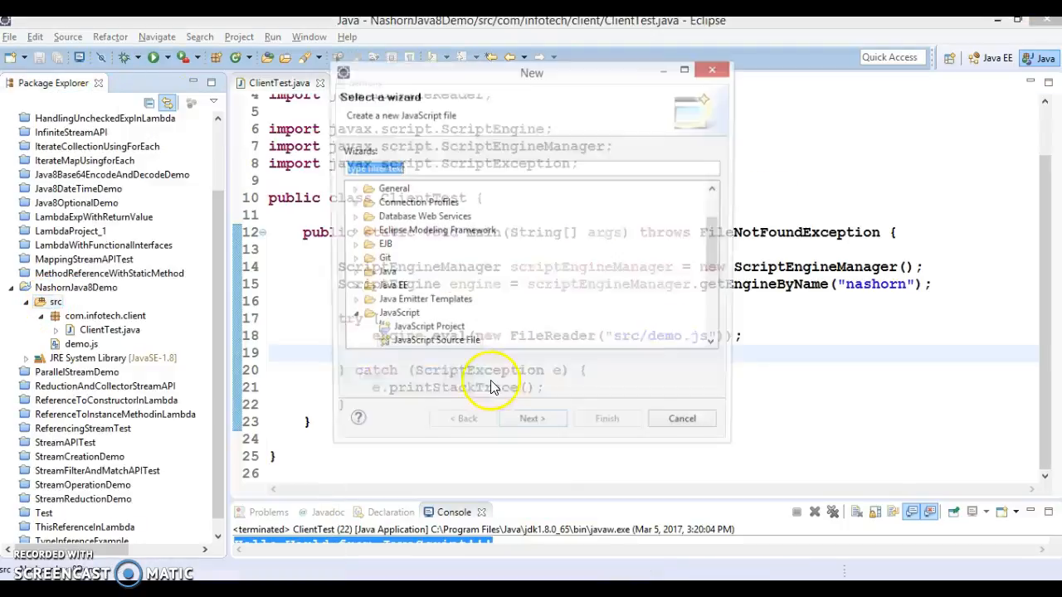
{"action": "type", "text": "javas"}
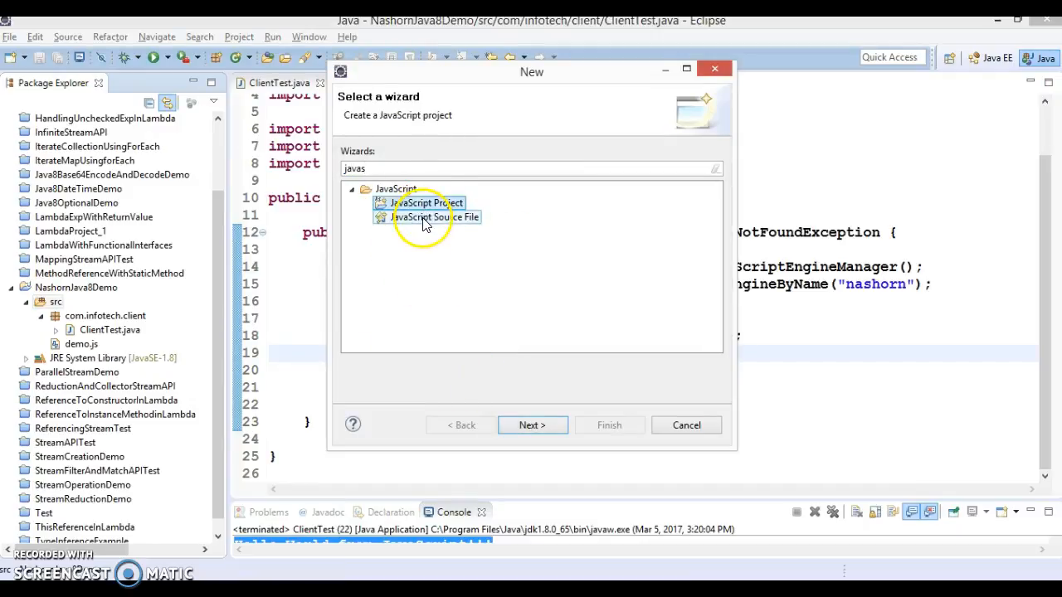
{"action": "left_click", "coordinate": [531, 424]}
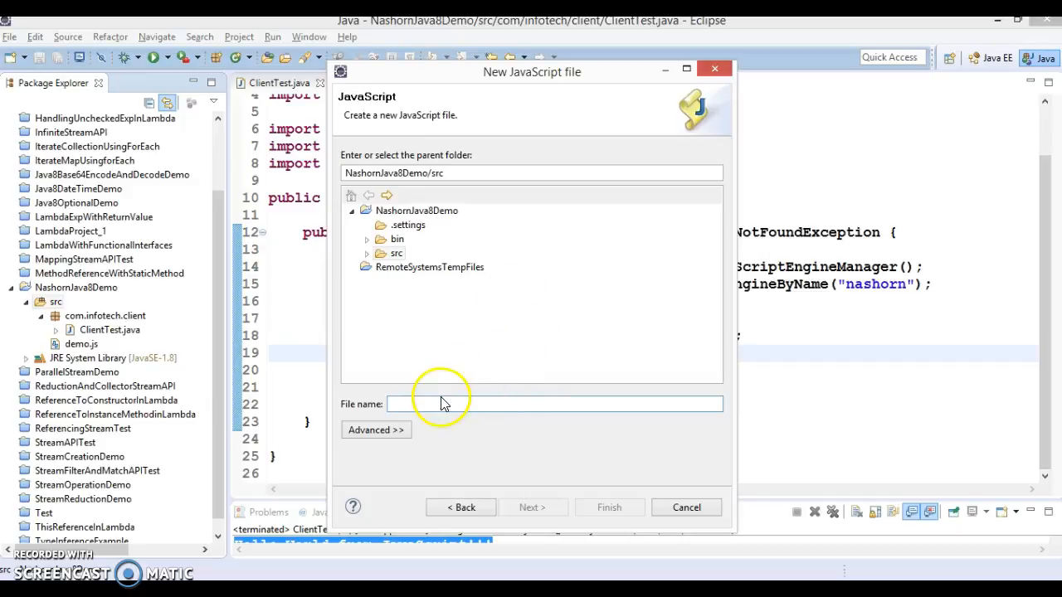
{"action": "type", "text": "demo1"}
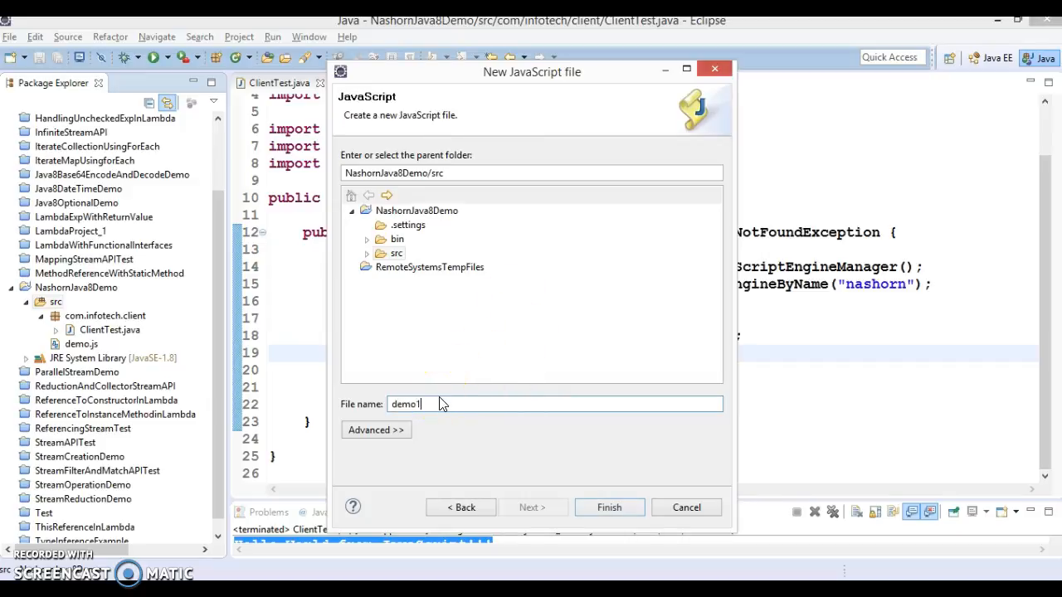
{"action": "left_click", "coordinate": [609, 508]}
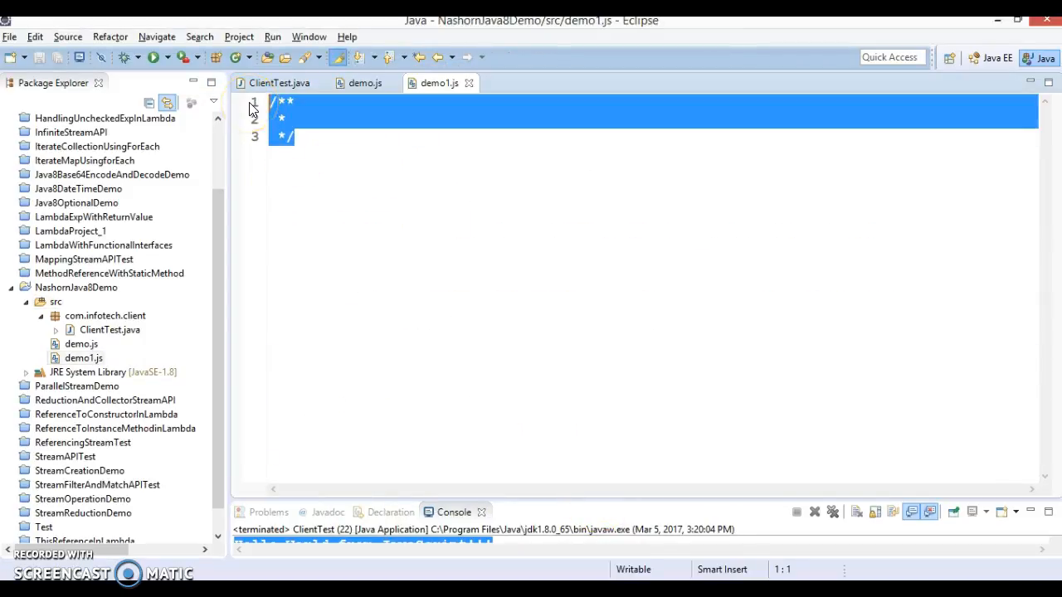
- Declare var fun1=function(name){ in demo1.js
{"action": "type", "text": "var"}
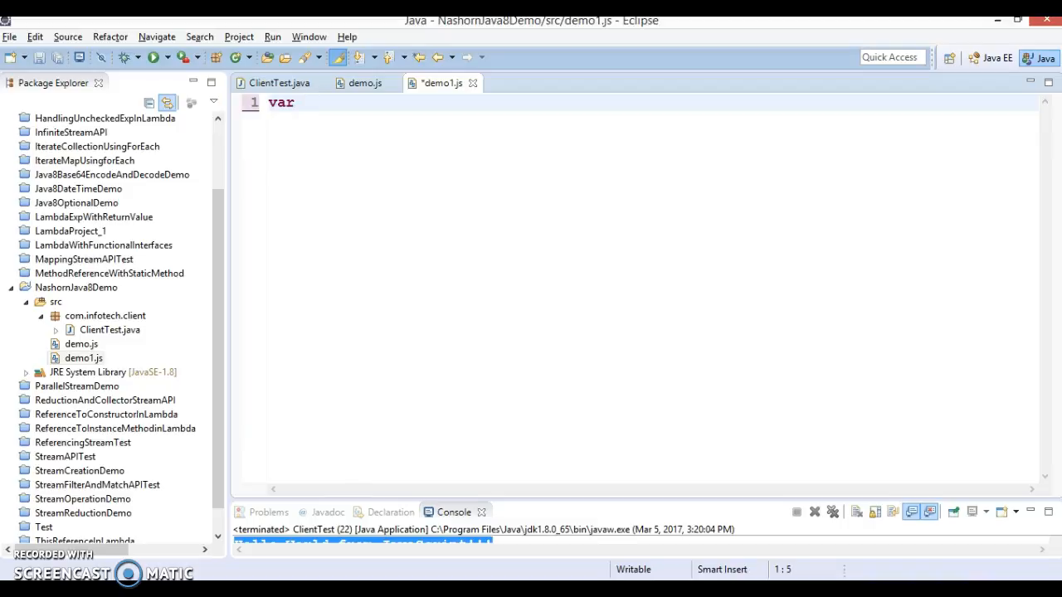
{"action": "type", "text": "fun1"}
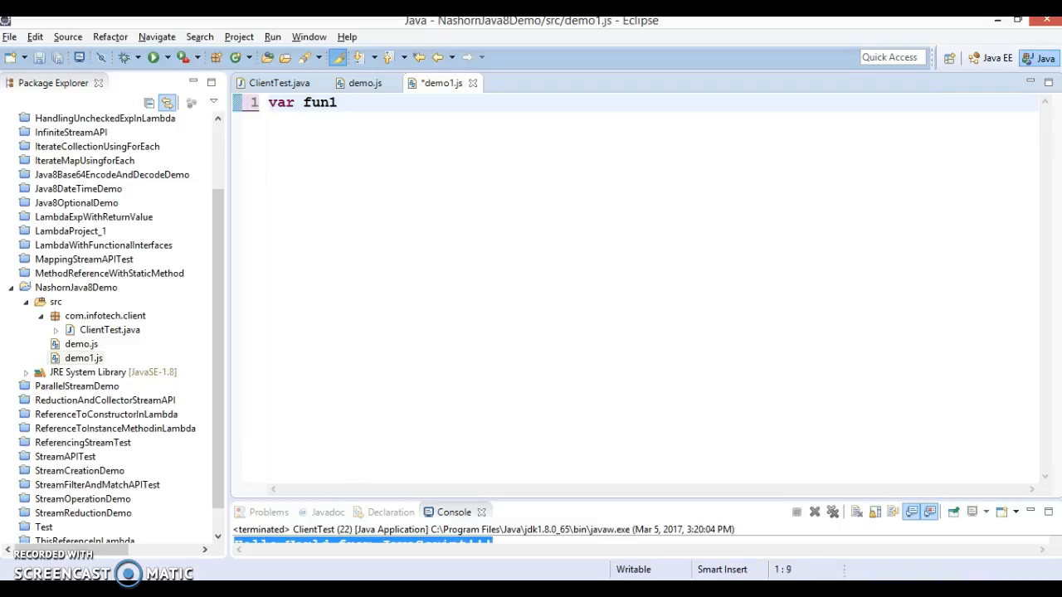
{"action": "type", "text": "=func"}
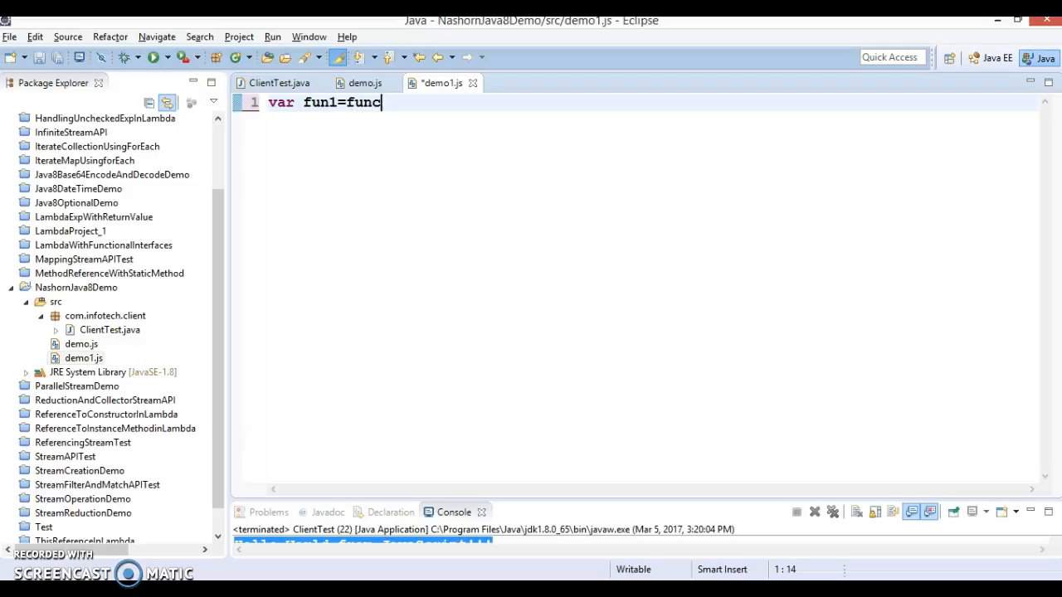
{"action": "type", "text": "tion"}
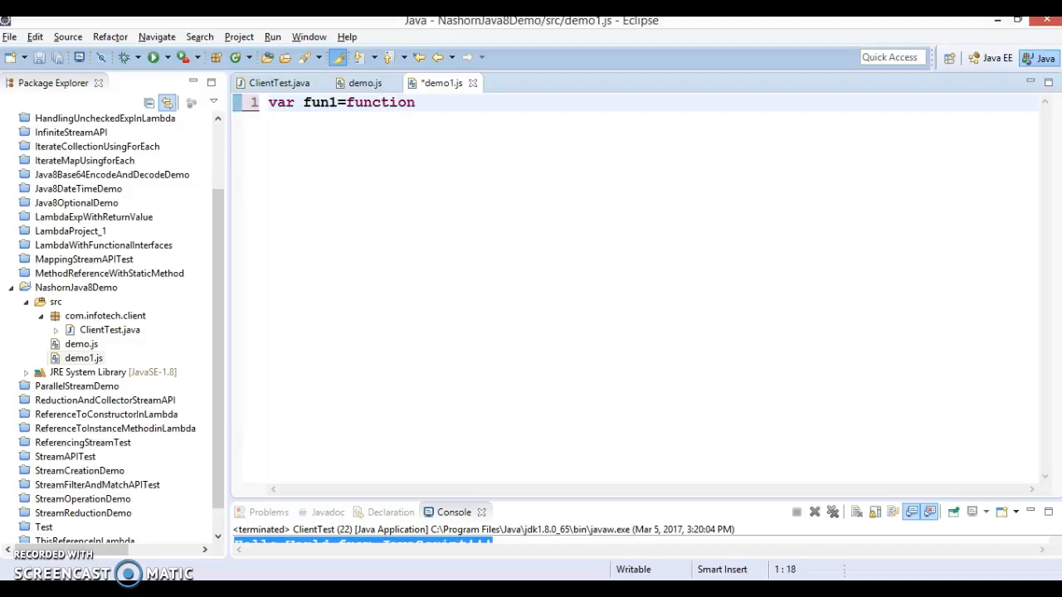
{"action": "type", "text": "(n"}
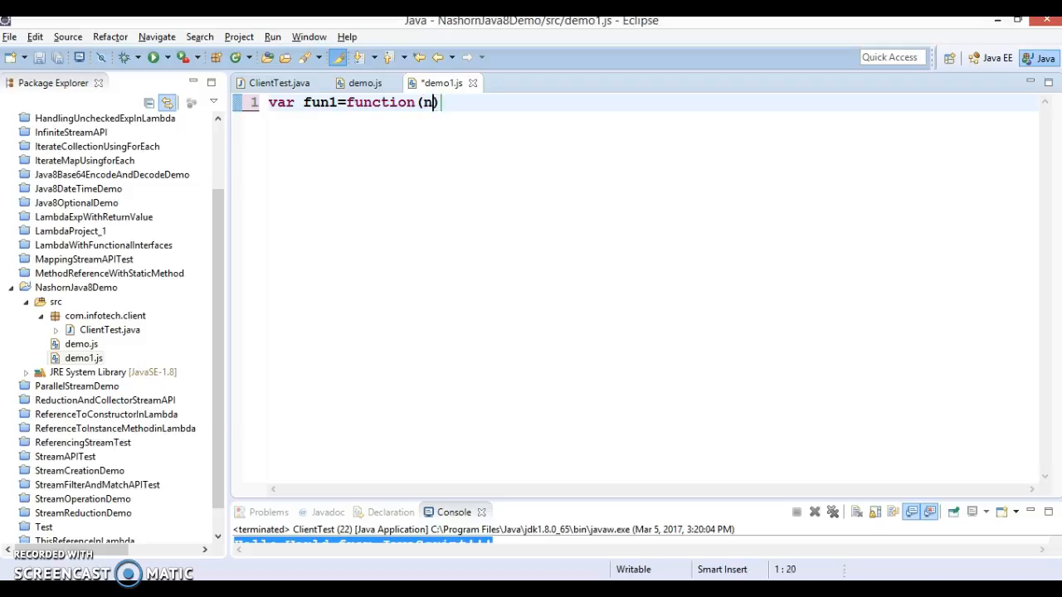
{"action": "type", "text": "ame)"}
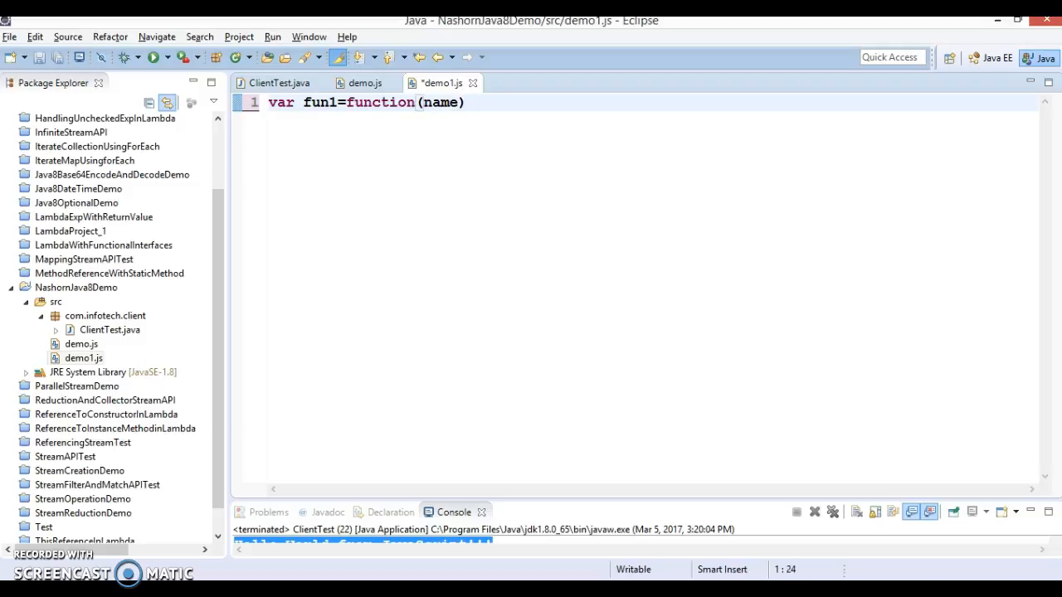
{"action": "type", "text": "{"}
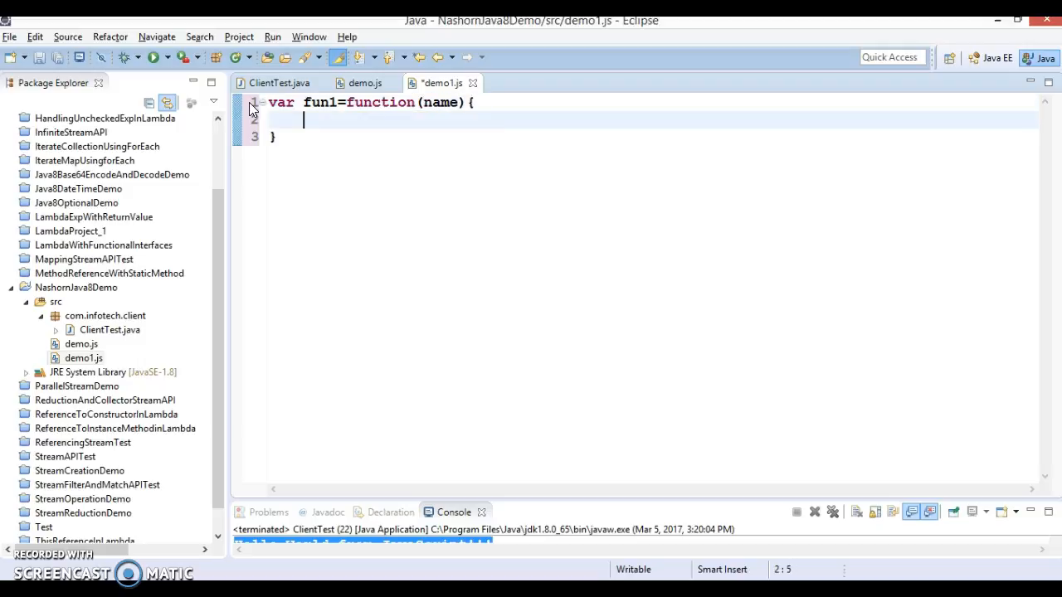
- Add print('Hi,'+name); to the function body
{"action": "type", "text": "print(\""}
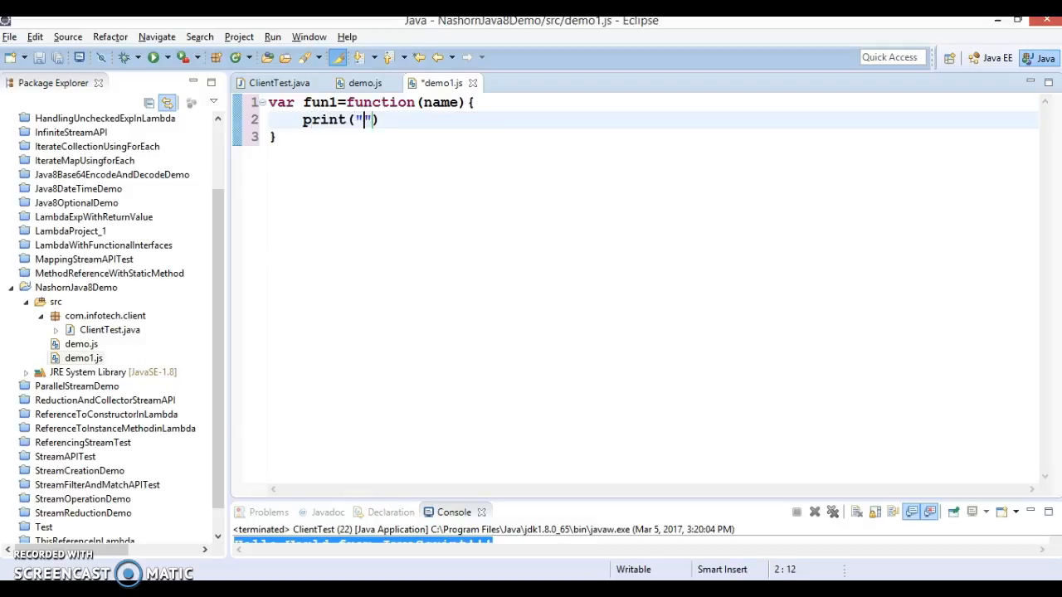
{"action": "key", "text": "BackSpace"}
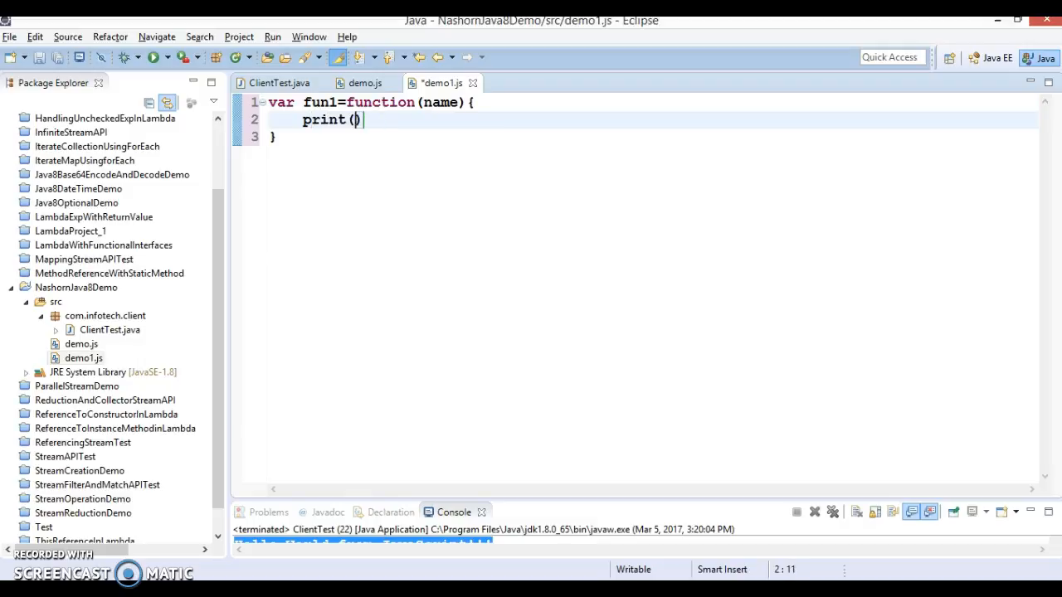
{"action": "type", "text": "'"}
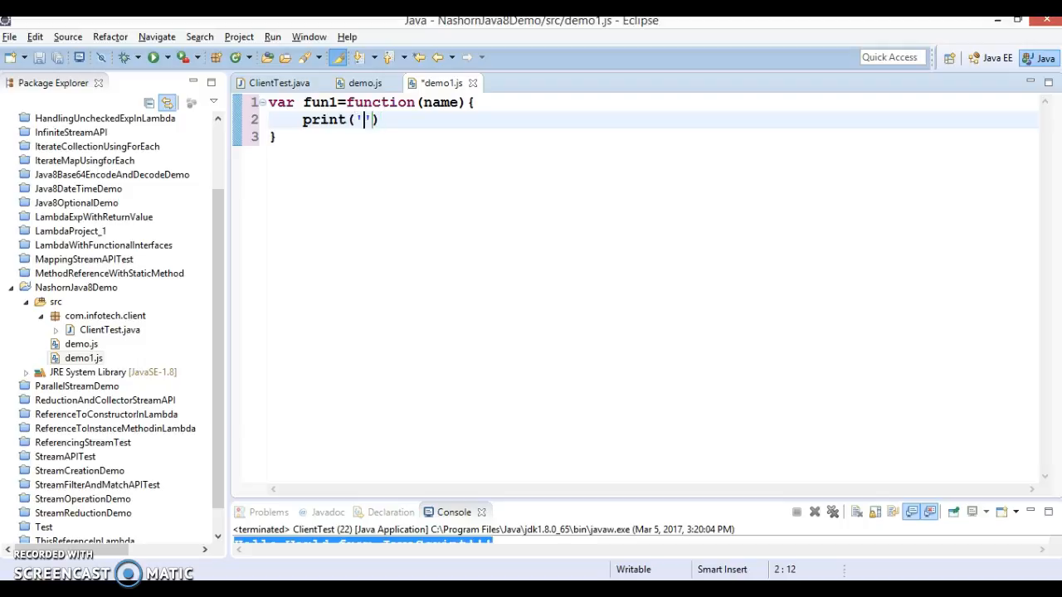
{"action": "type", "text": "Hi"}
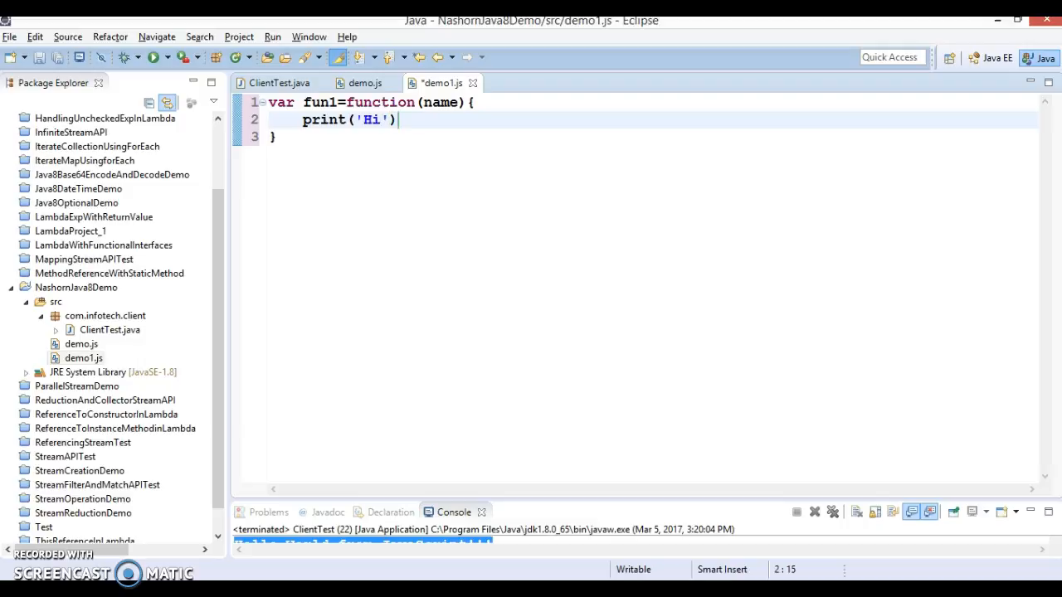
{"action": "type", "text": ","}
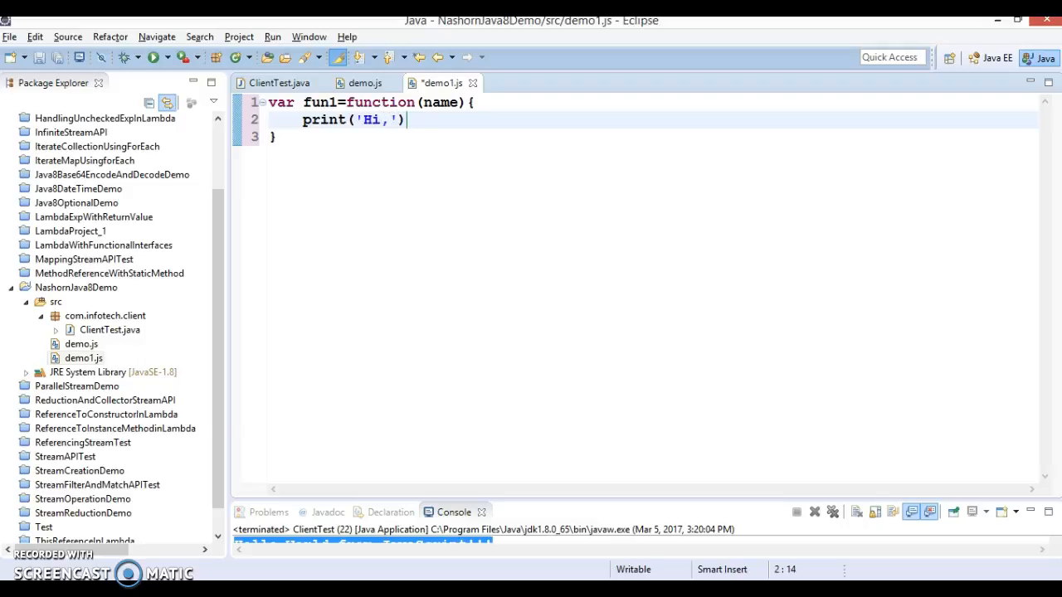
{"action": "type", "text": ":"}
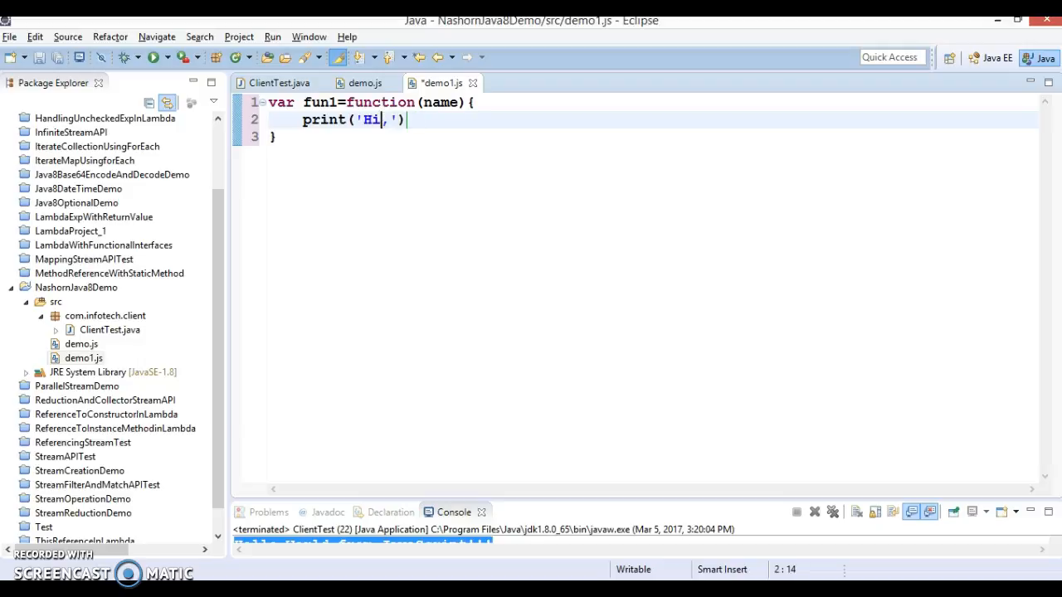
{"action": "type", "text": "+"}
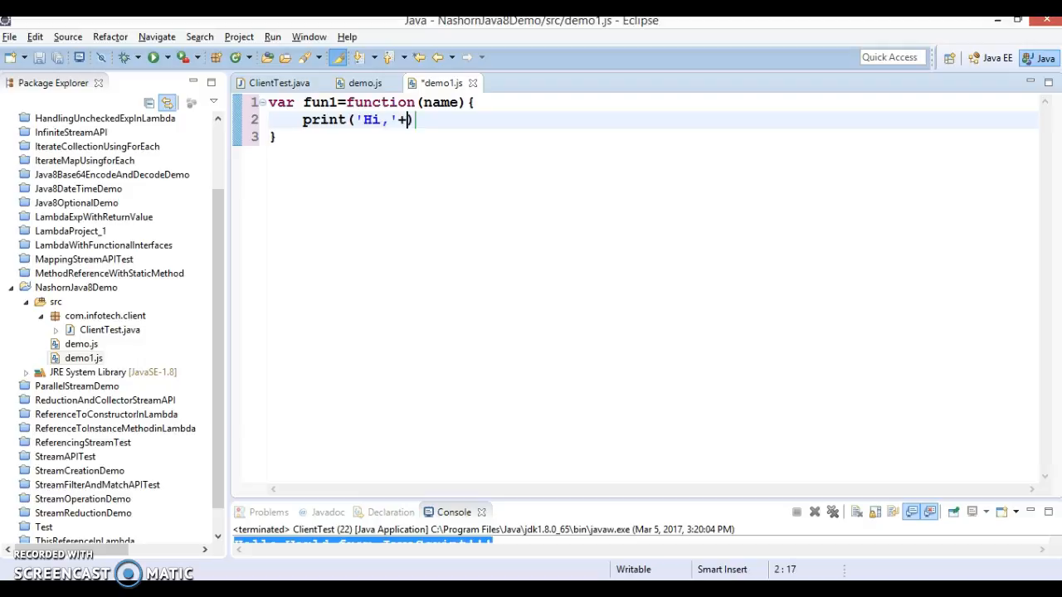
{"action": "type", "text": "name)"}
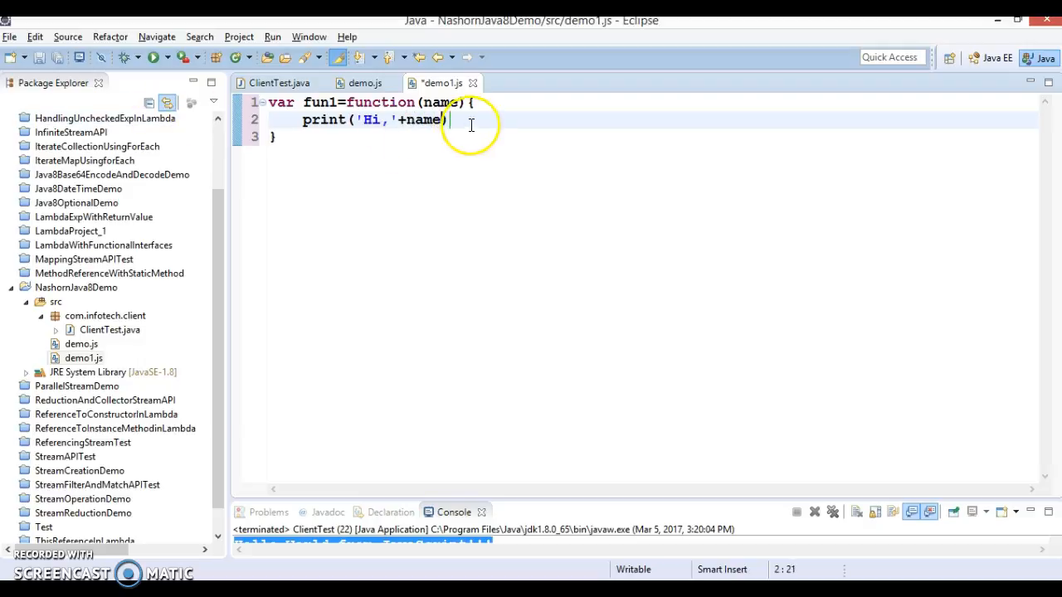
{"action": "type", "text": ";"}
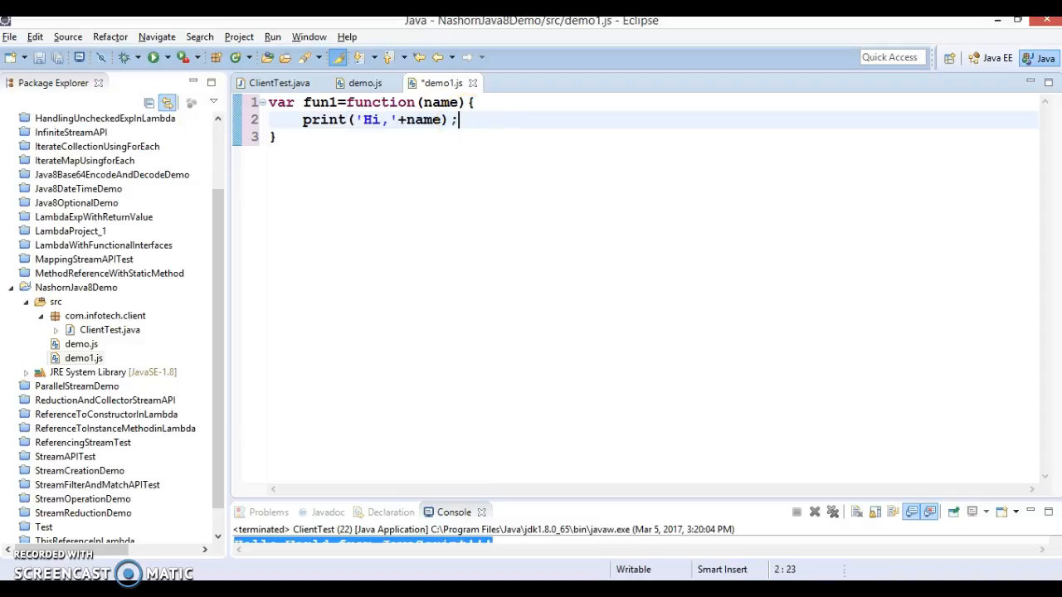
- Add return "Greeting from Javascript"; to complete fun1
{"action": "type", "text": "re"}
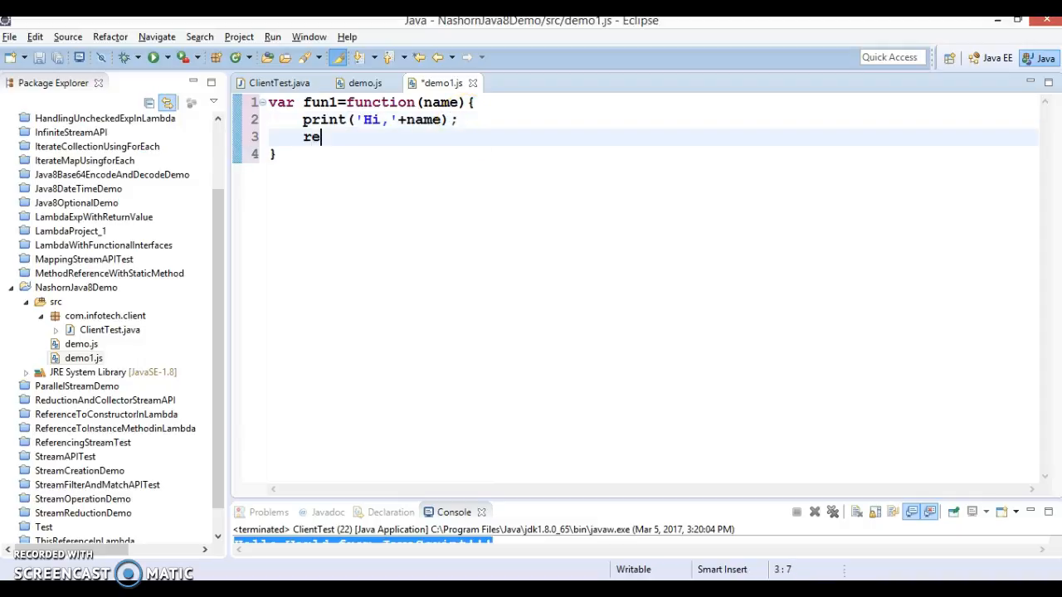
{"action": "type", "text": "tu"}
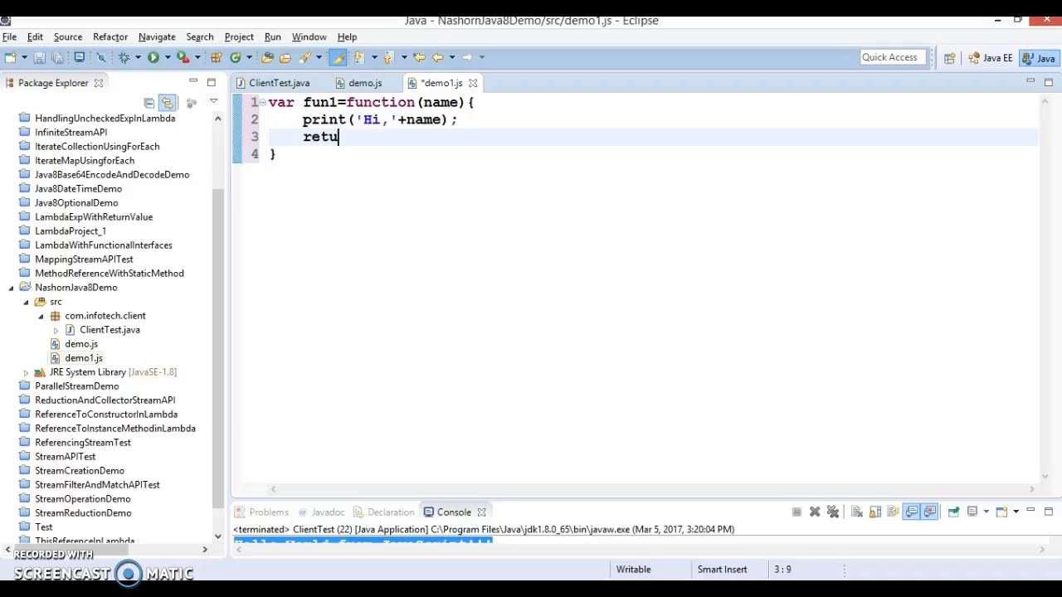
{"action": "type", "text": "rn"}
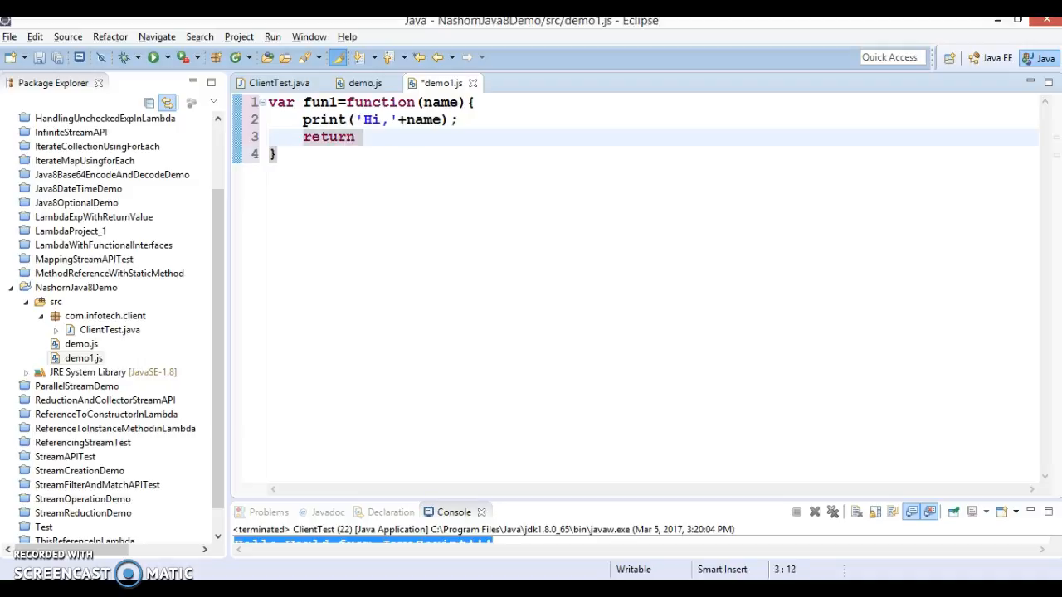
{"action": "type", "text": "\"\";"}
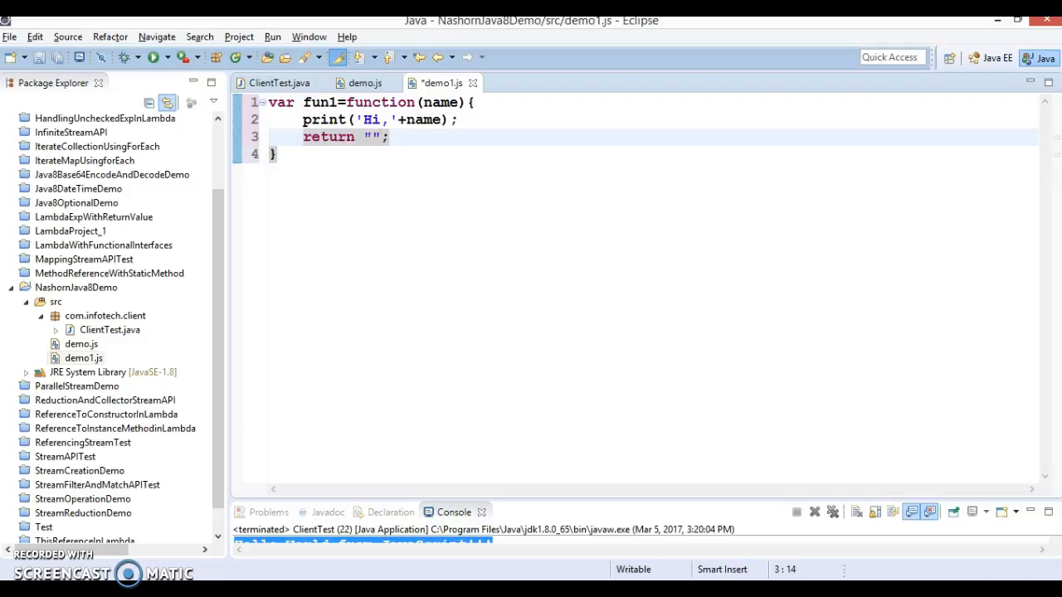
{"action": "type", "text": "Greeting from"}
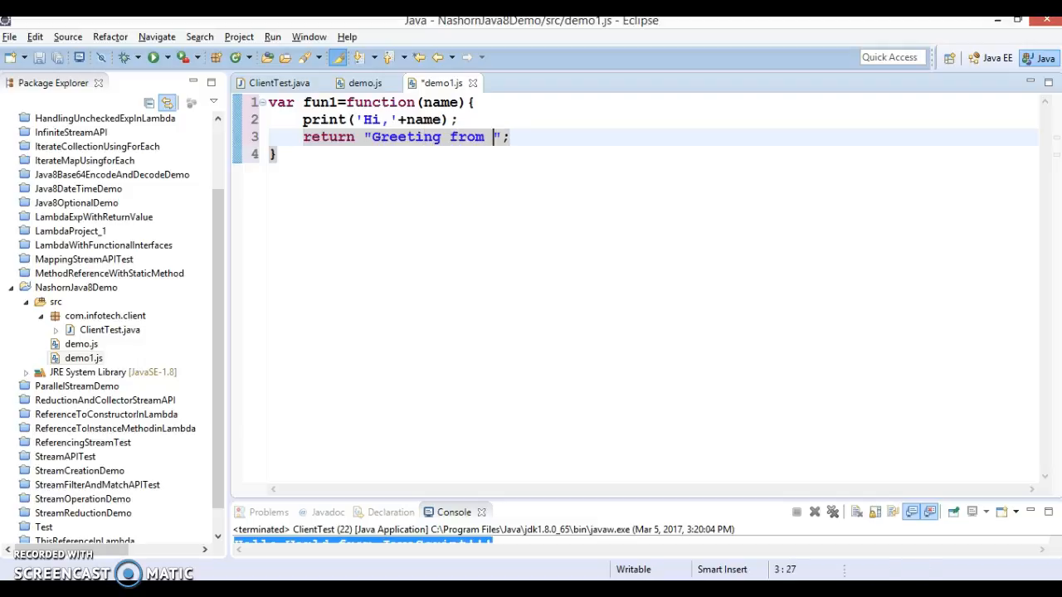
{"action": "type", "text": "Javasc"}
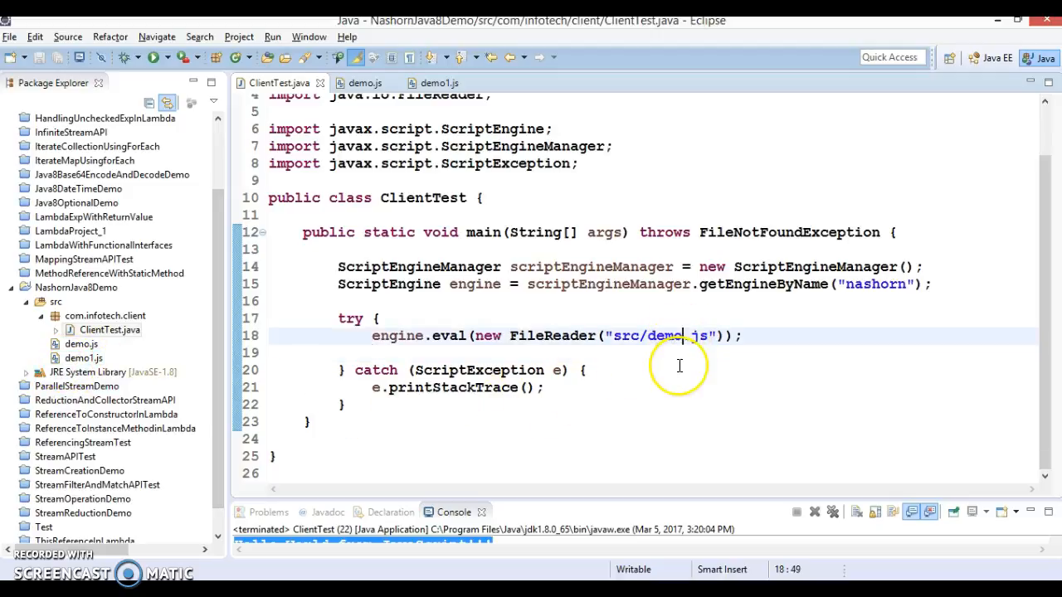
- Point the script path at demo1.js and start the Invocable declaration with content assist
{"action": "type", "text": "1"}
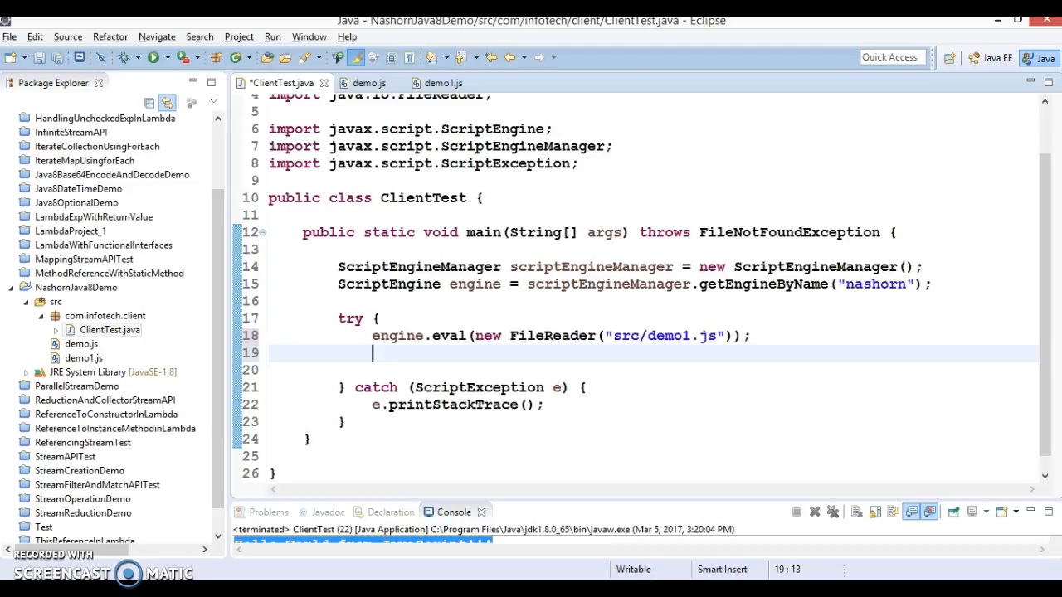
{"action": "type", "text": "In"}
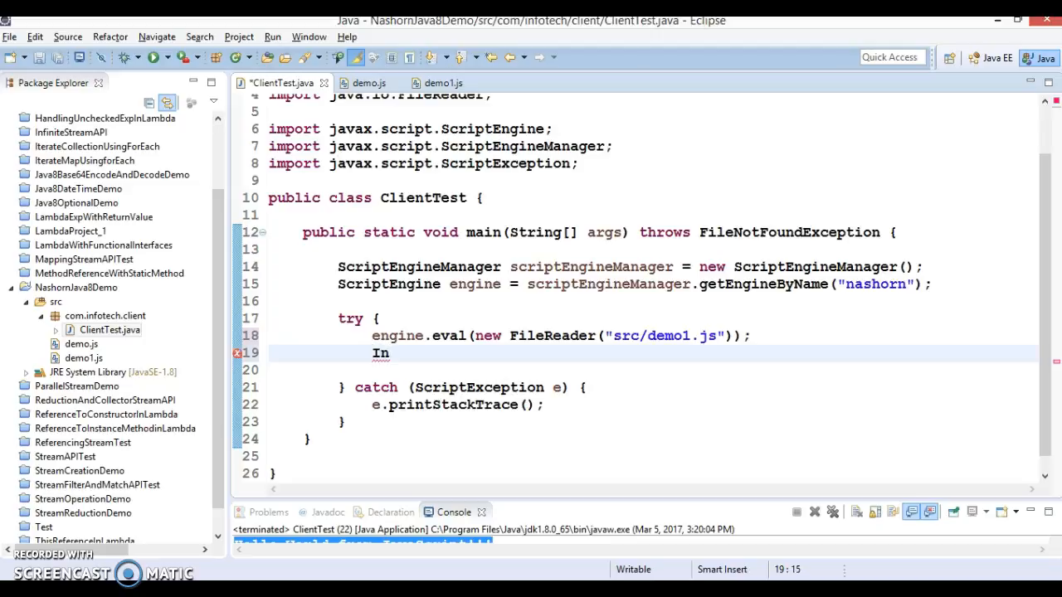
{"action": "type", "text": "vocable"}
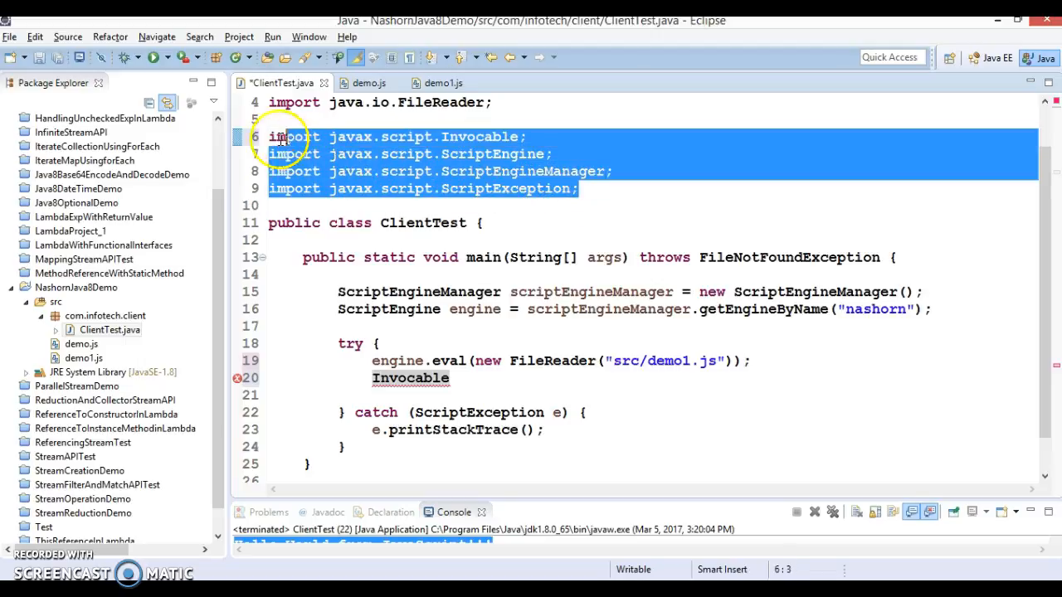
{"action": "left_click", "coordinate": [433, 136]}
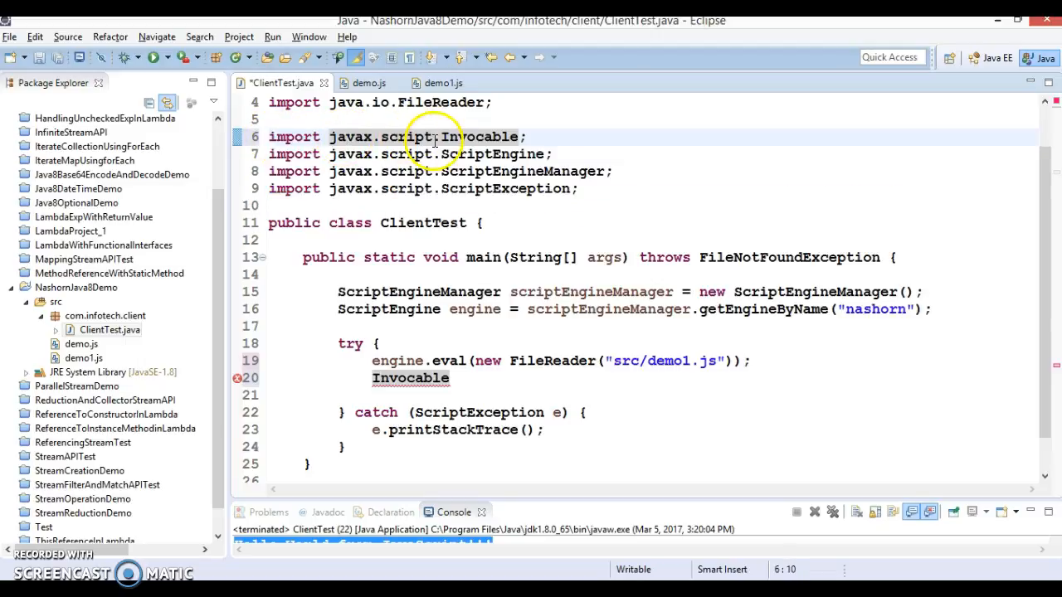
{"action": "mouse_move", "coordinate": [498, 309]}
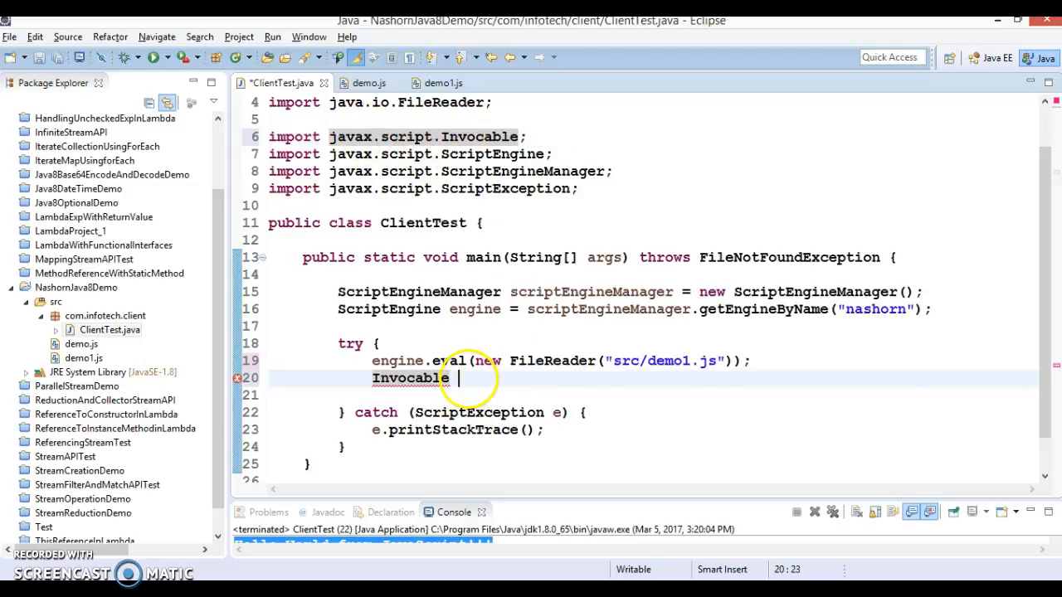
- Complete the line Invocable invocable=(Invocable)engine; in the try block
{"action": "type", "text": "invocable="}
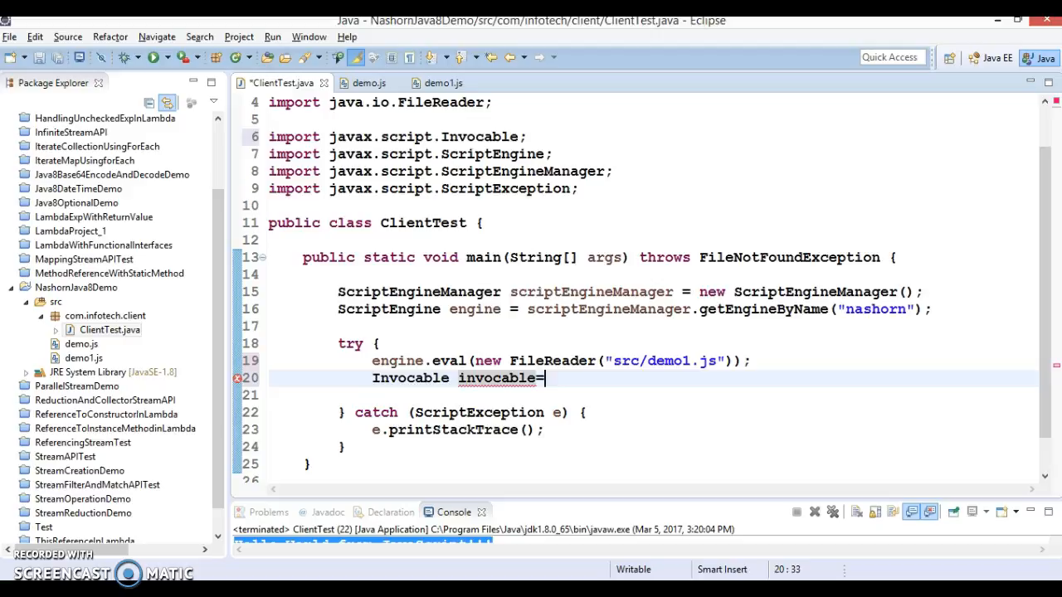
{"action": "type", "text": "(I)"}
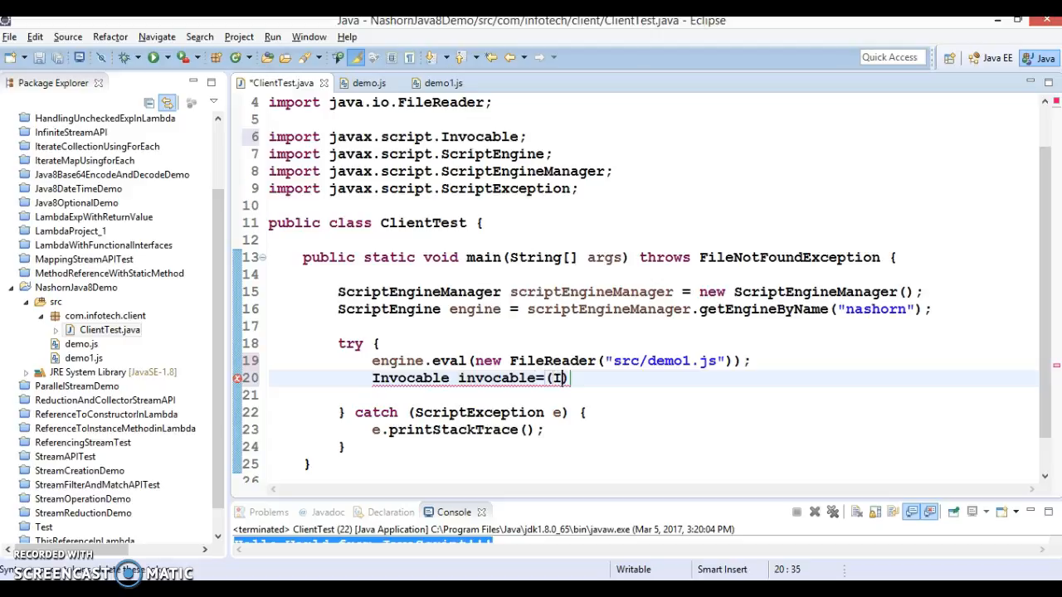
{"action": "type", "text": "Nv"}
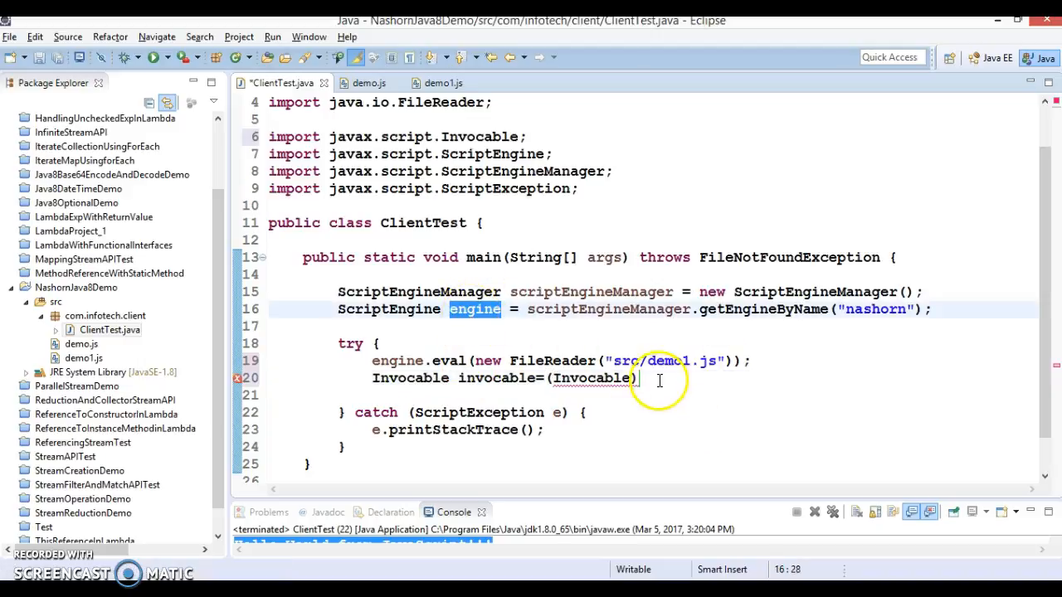
{"action": "type", "text": "engine;"}
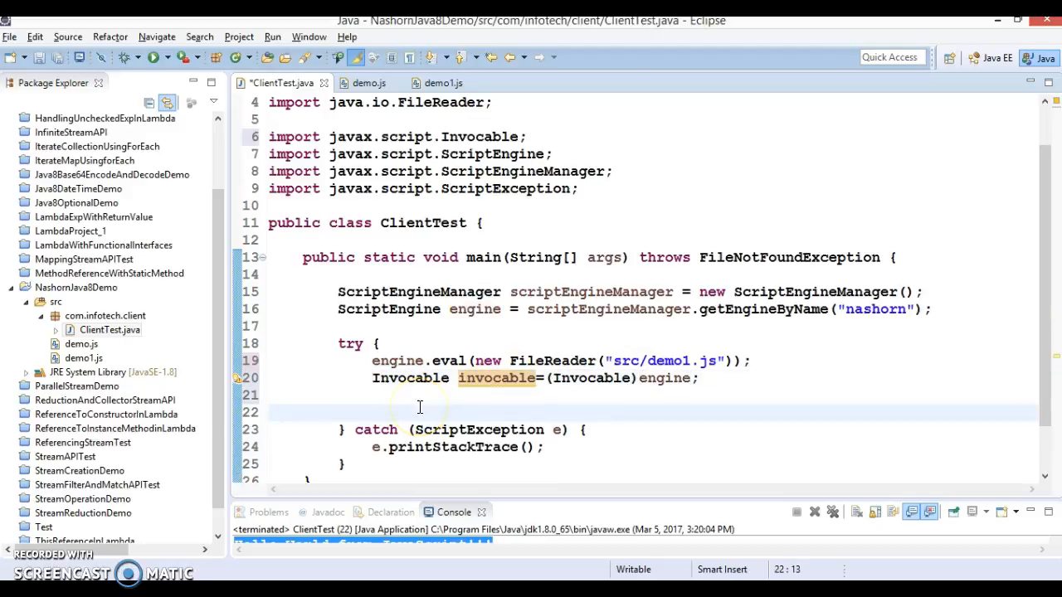
- Begin invocable.invokeFunction and check the fun1 name in demo1.js
{"action": "type", "text": "invocable.invokeFunction(name, args"}
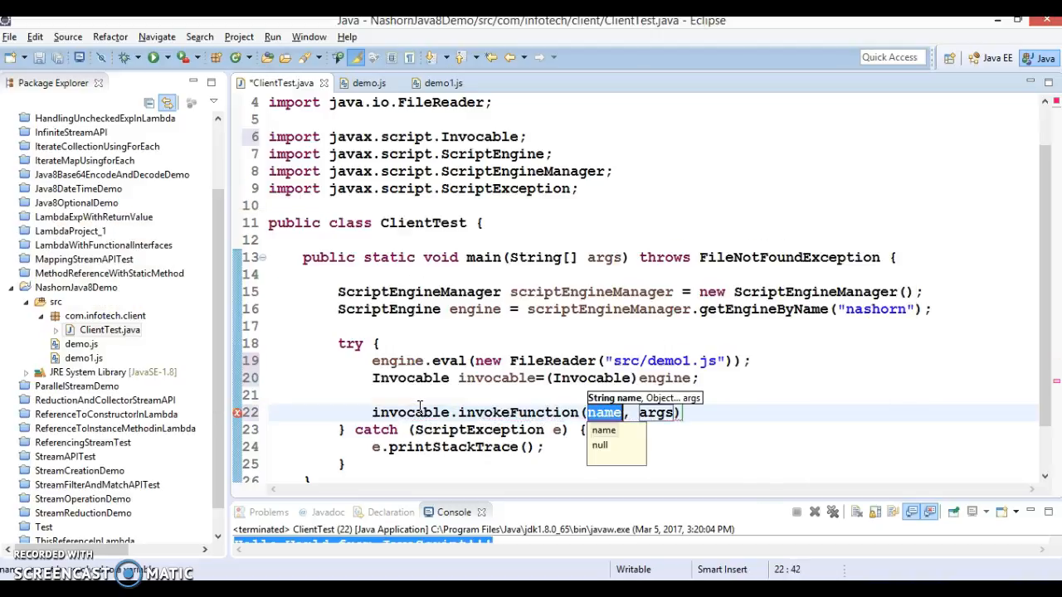
{"action": "type", "text": "\""}
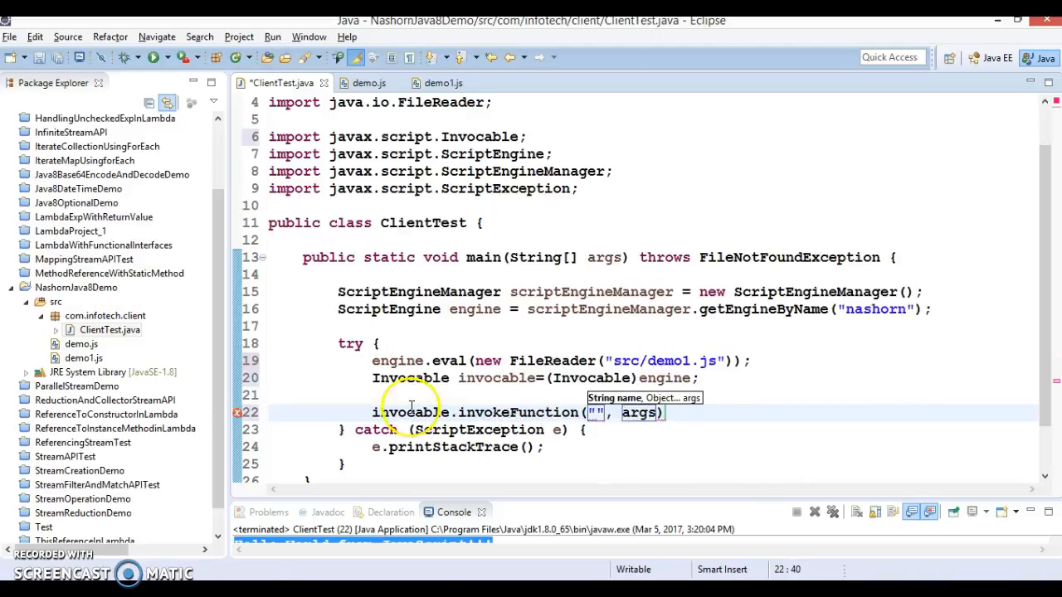
{"action": "left_click", "coordinate": [441, 83]}
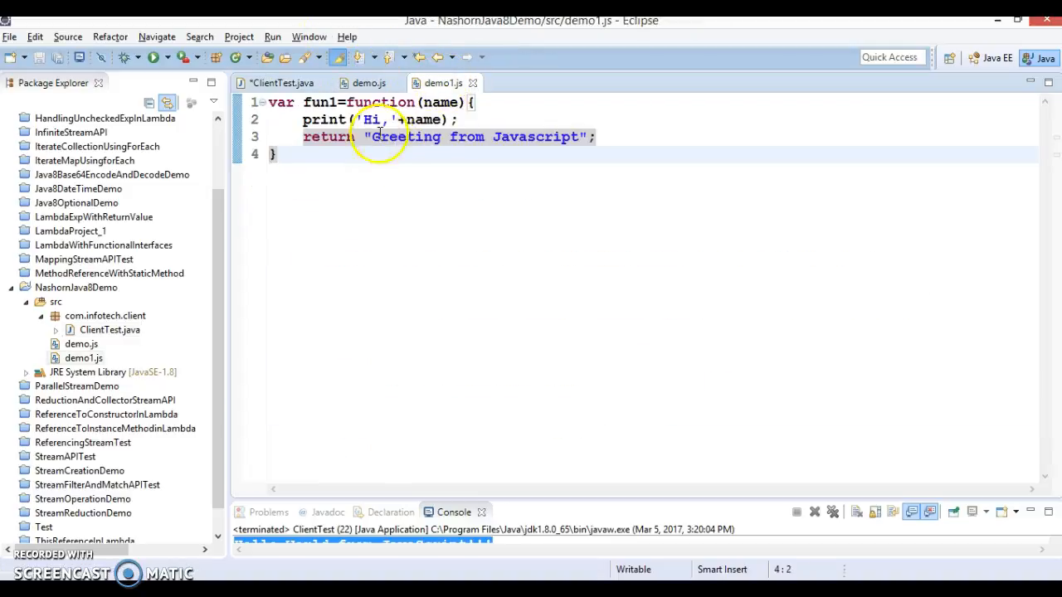
{"action": "double_click", "coordinate": [321, 103]}
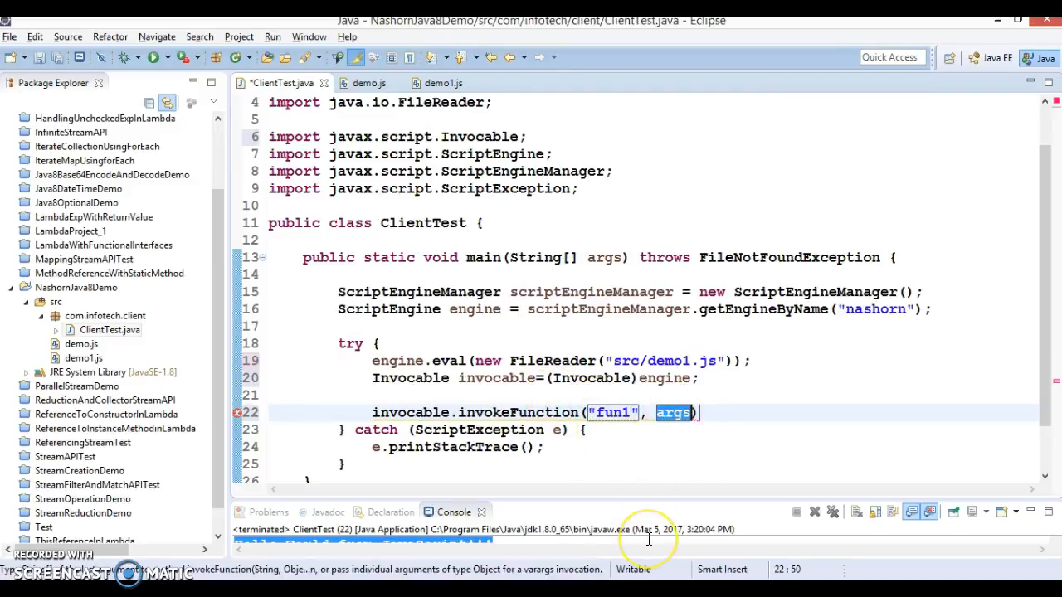
- Finish the call with arguments "fun1" and "Seam Murphy"
{"action": "type", "text": "\"\""}
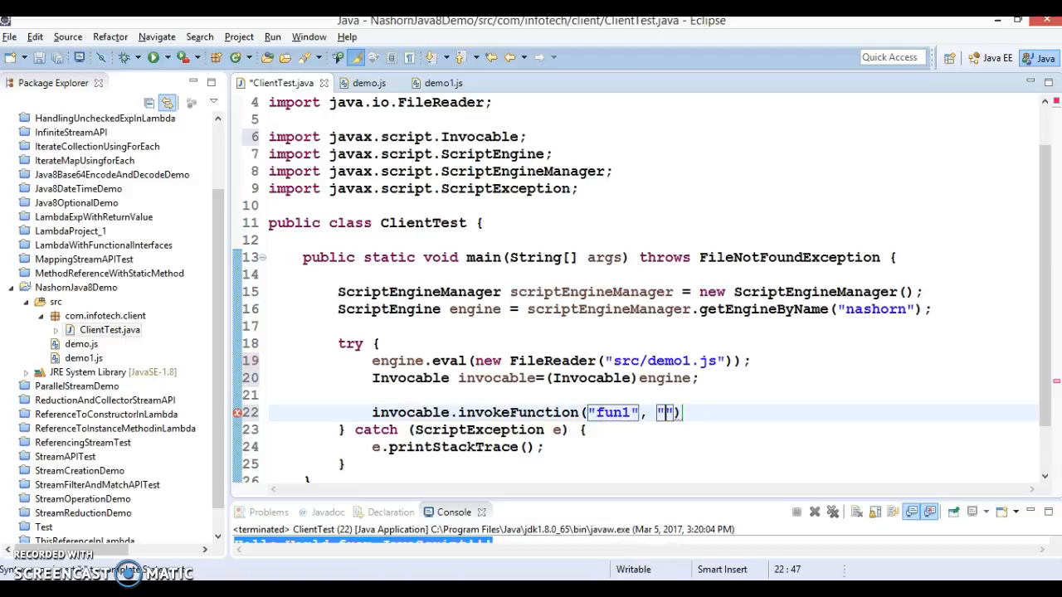
{"action": "type", "text": "Seam Mu"}
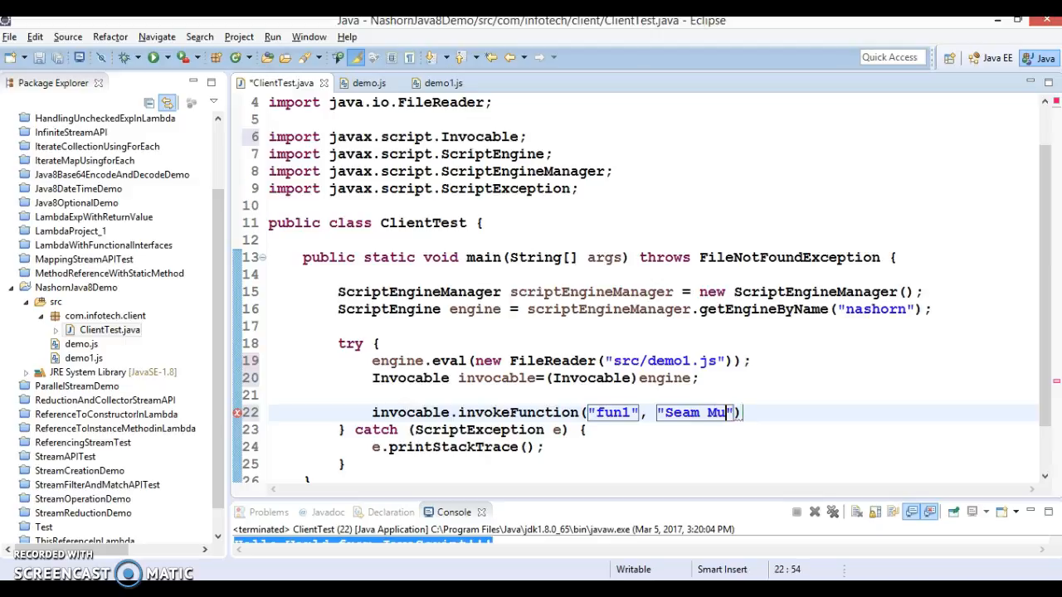
{"action": "type", "text": "rphy"}
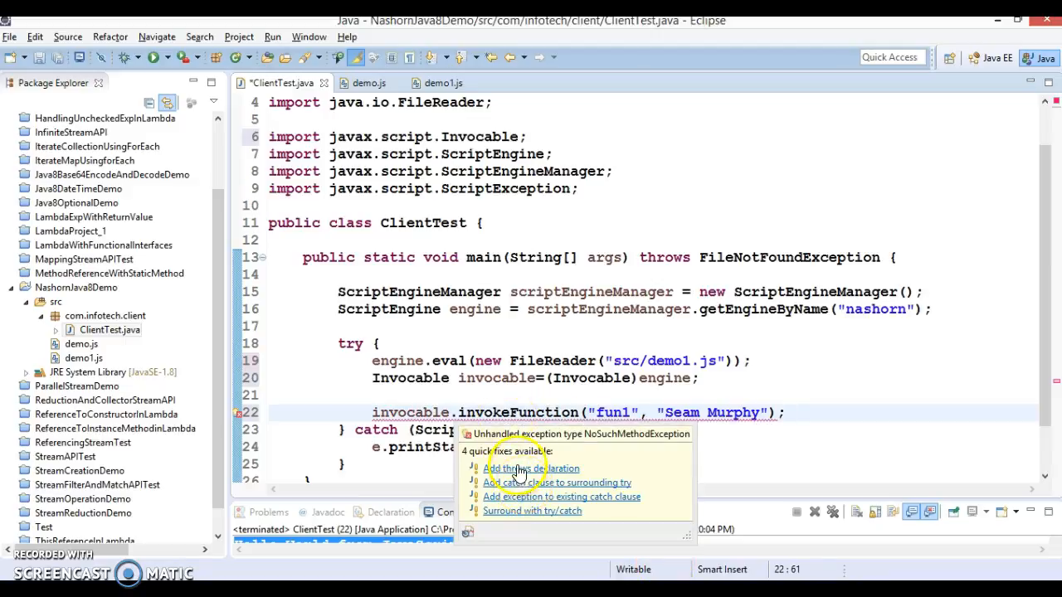
- Add throws NoSuchMethodException to main, store the call in Object result and print it
{"action": "left_click", "coordinate": [531, 468]}
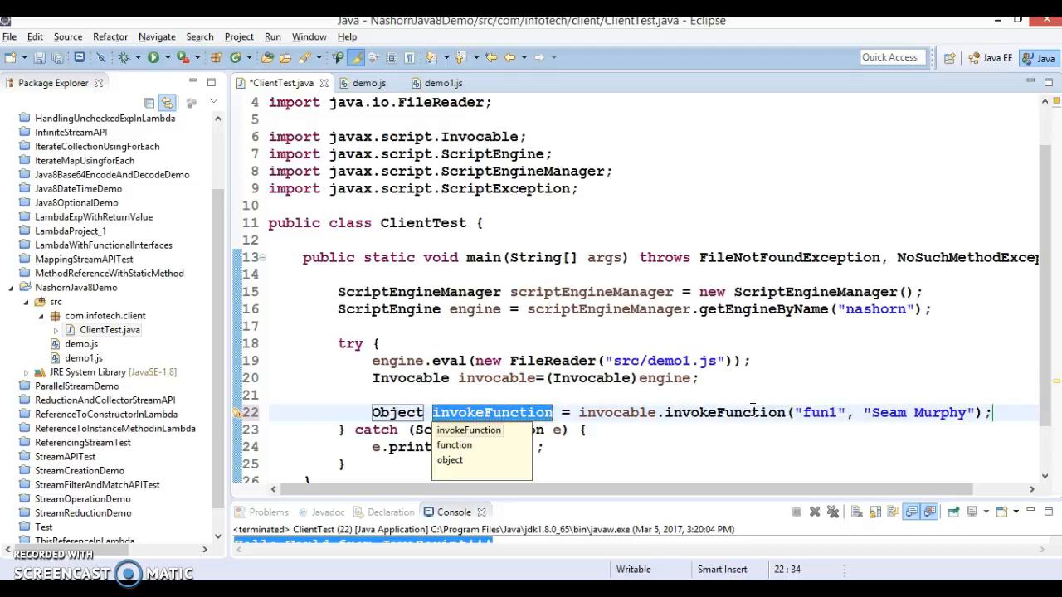
{"action": "type", "text": "result"}
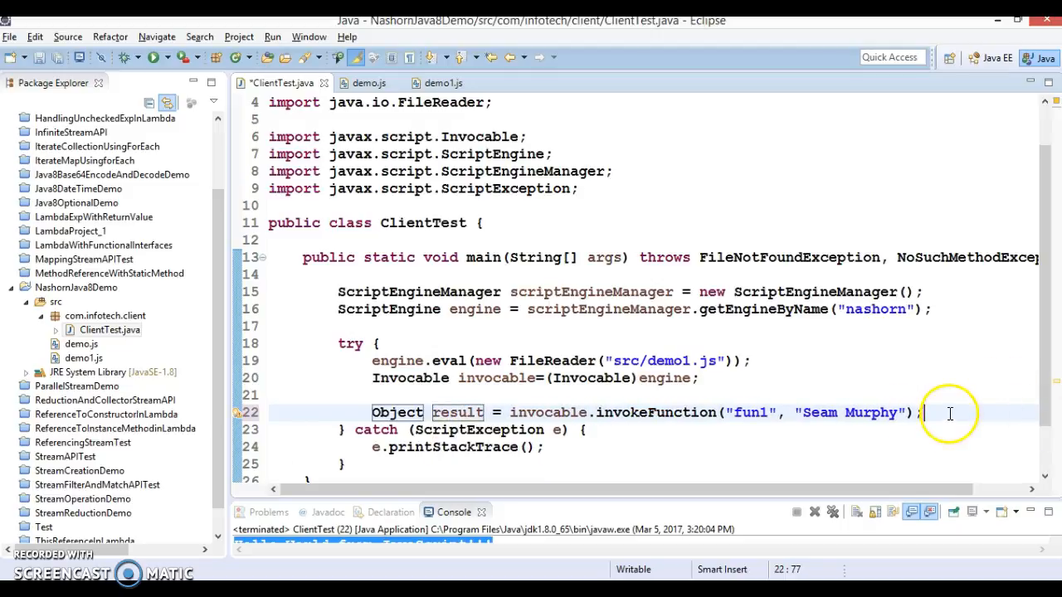
{"action": "type", "text": "System.out.println(r);"}
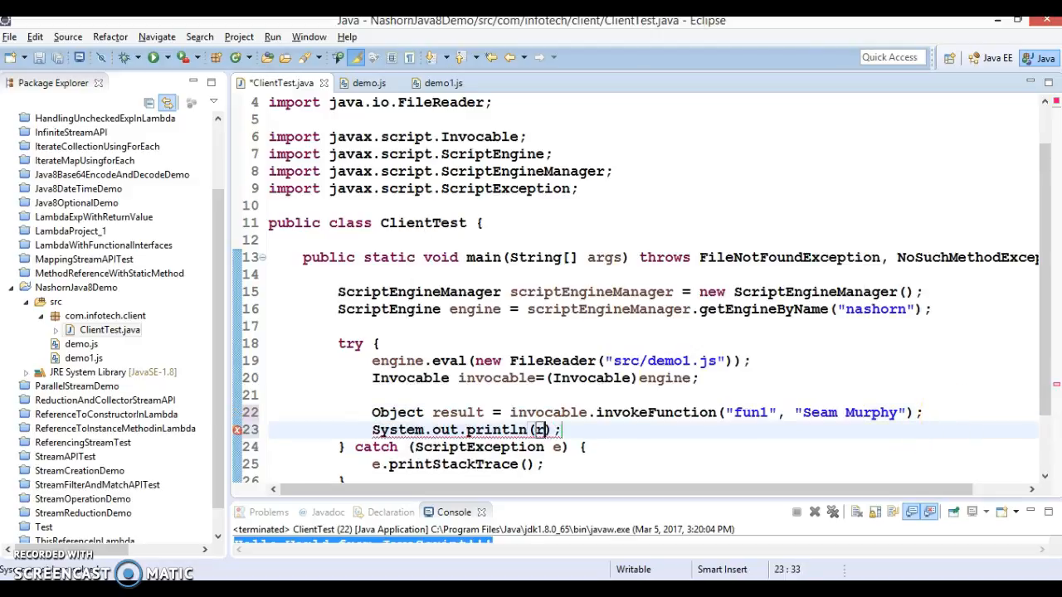
{"action": "type", "text": "esult"}
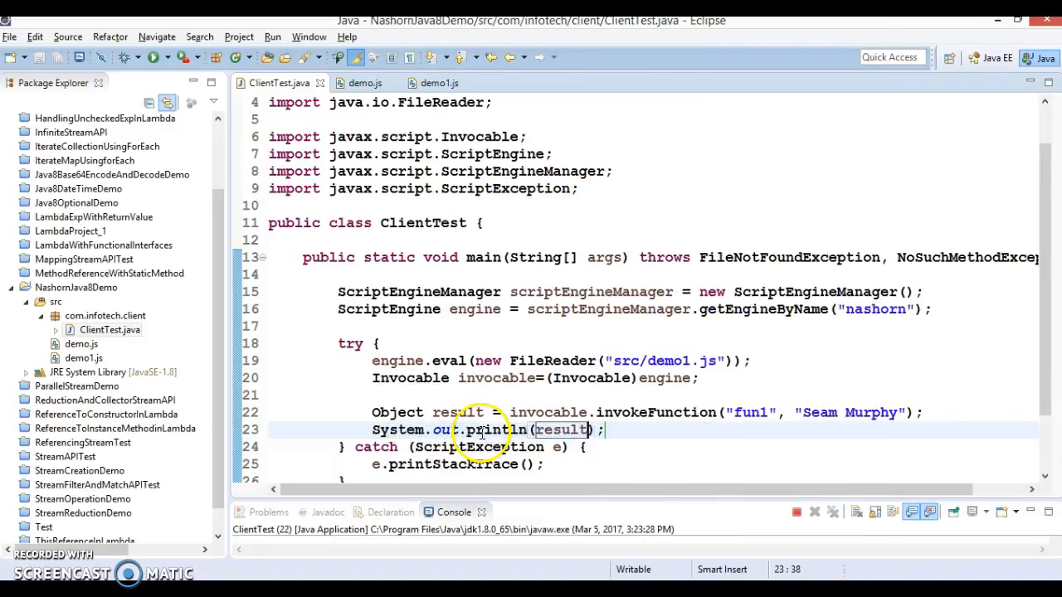
- Run ClientTest printing Hi,Seam Murphy and Greeting from Javascript, comparing with fun1 in demo1.js
{"action": "left_click", "coordinate": [154, 57]}
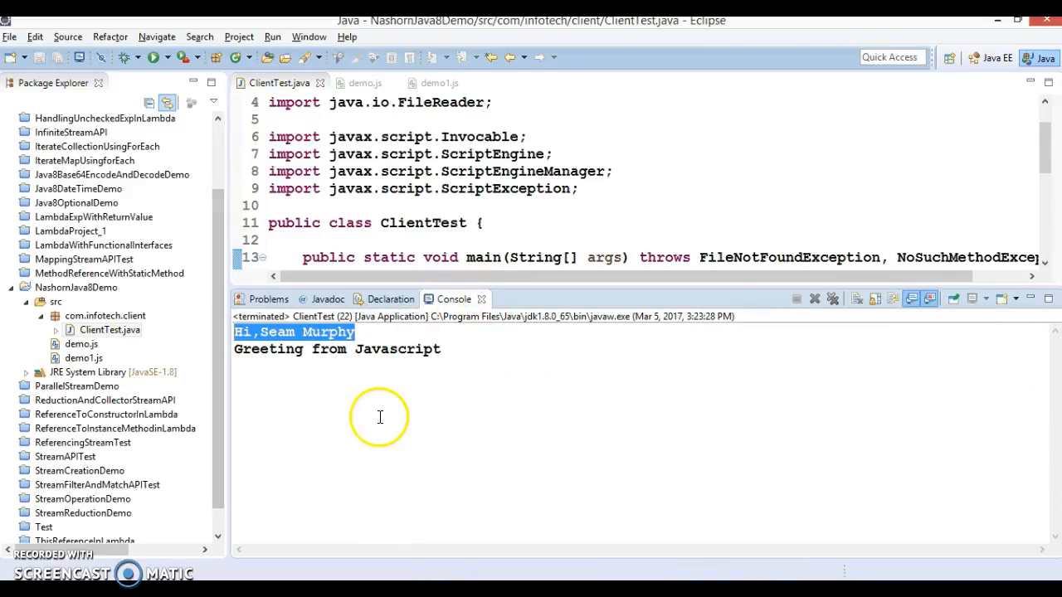
{"action": "mouse_move", "coordinate": [531, 295]}
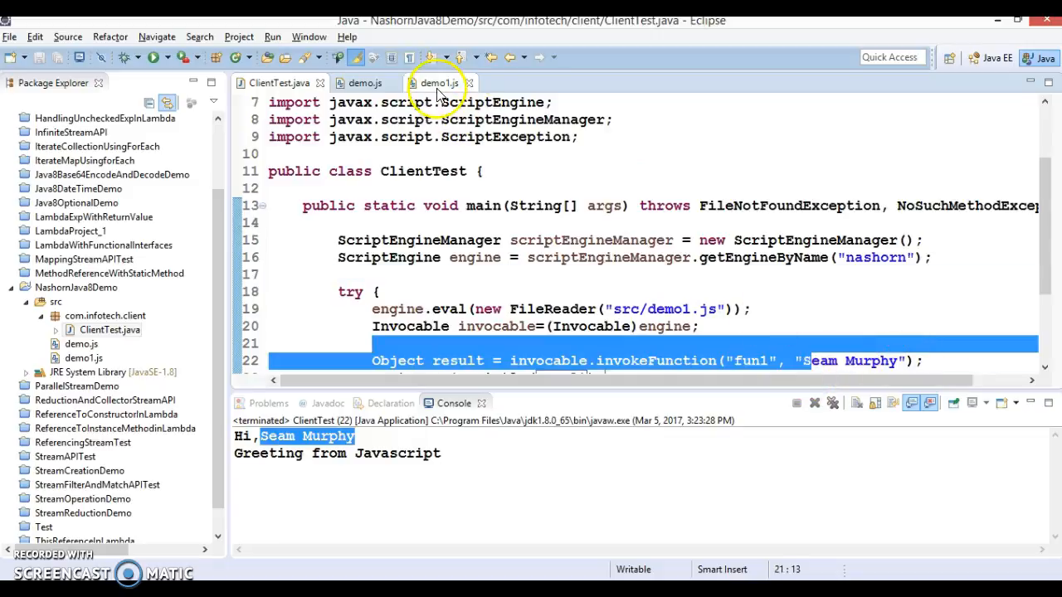
{"action": "left_click", "coordinate": [438, 83]}
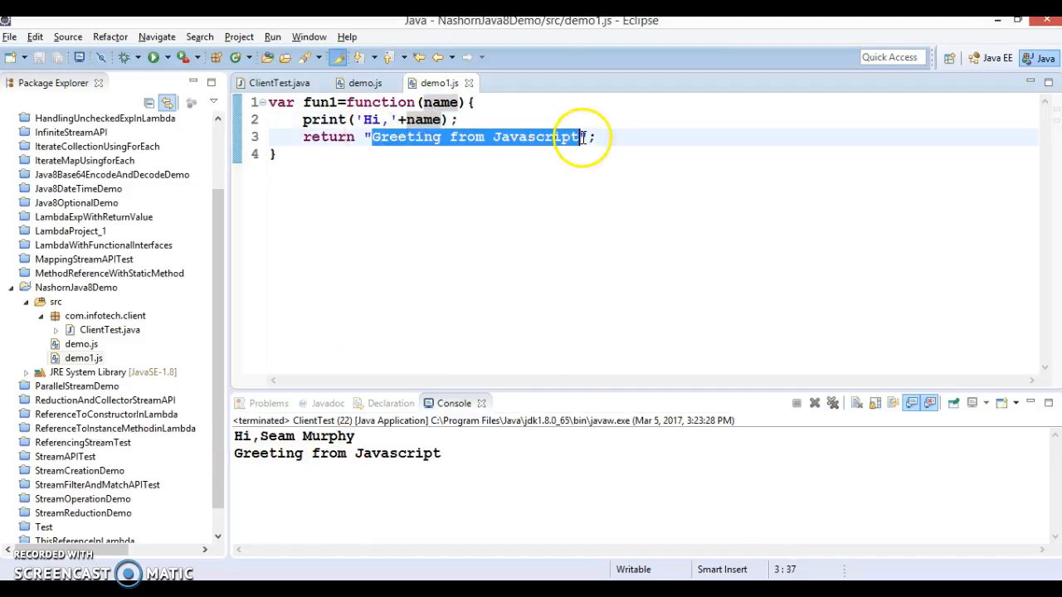
{"action": "double_click", "coordinate": [319, 103]}
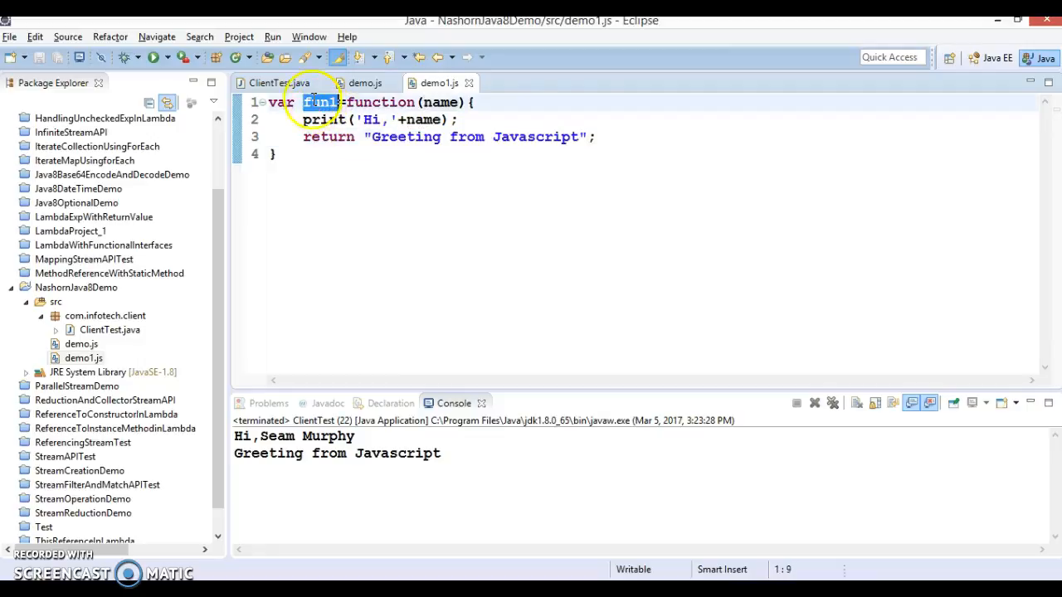
{"action": "left_click", "coordinate": [272, 83]}
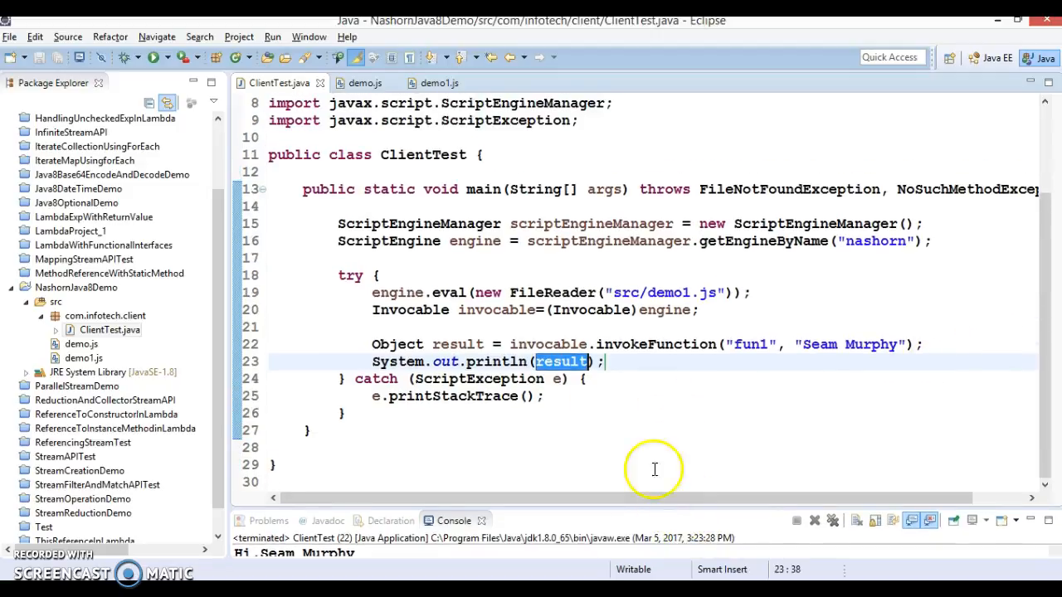
{"action": "mouse_move", "coordinate": [622, 348]}
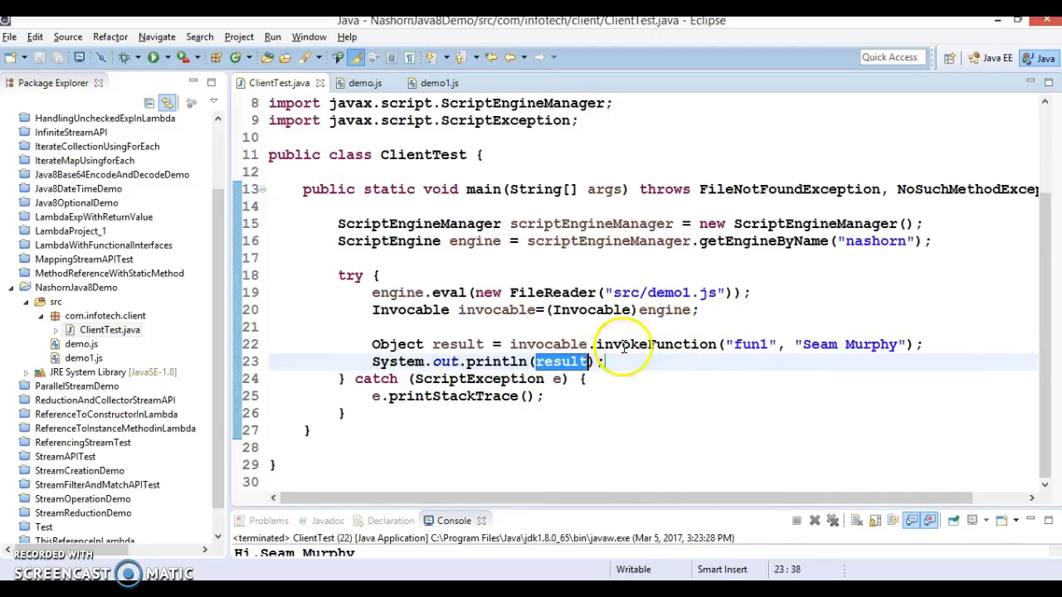